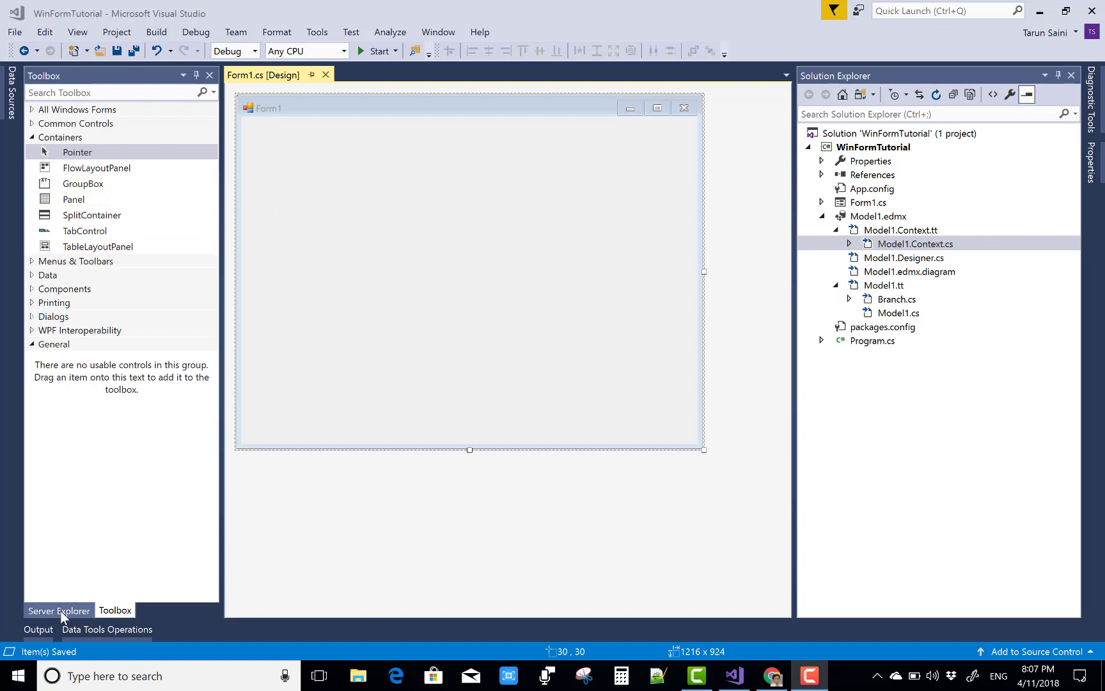
- Review the Branch table's options and the TestEntities class in Model1.Context.cs, returning to the designer
{"action": "right_click", "coordinate": [112, 162]}
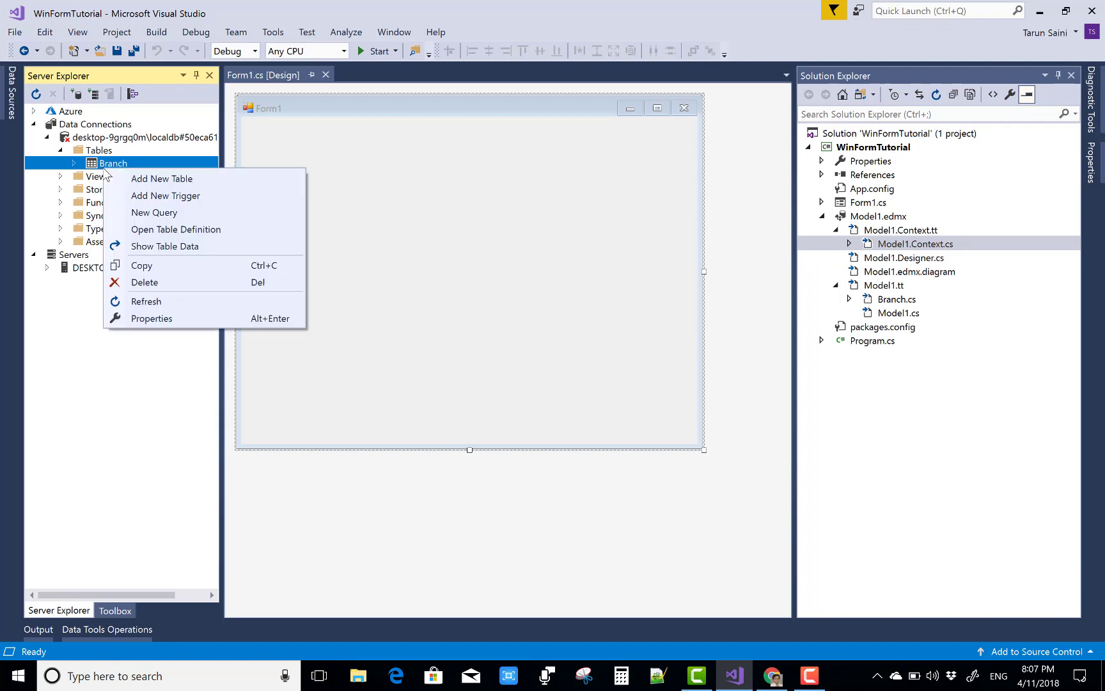
{"action": "left_click", "coordinate": [164, 246]}
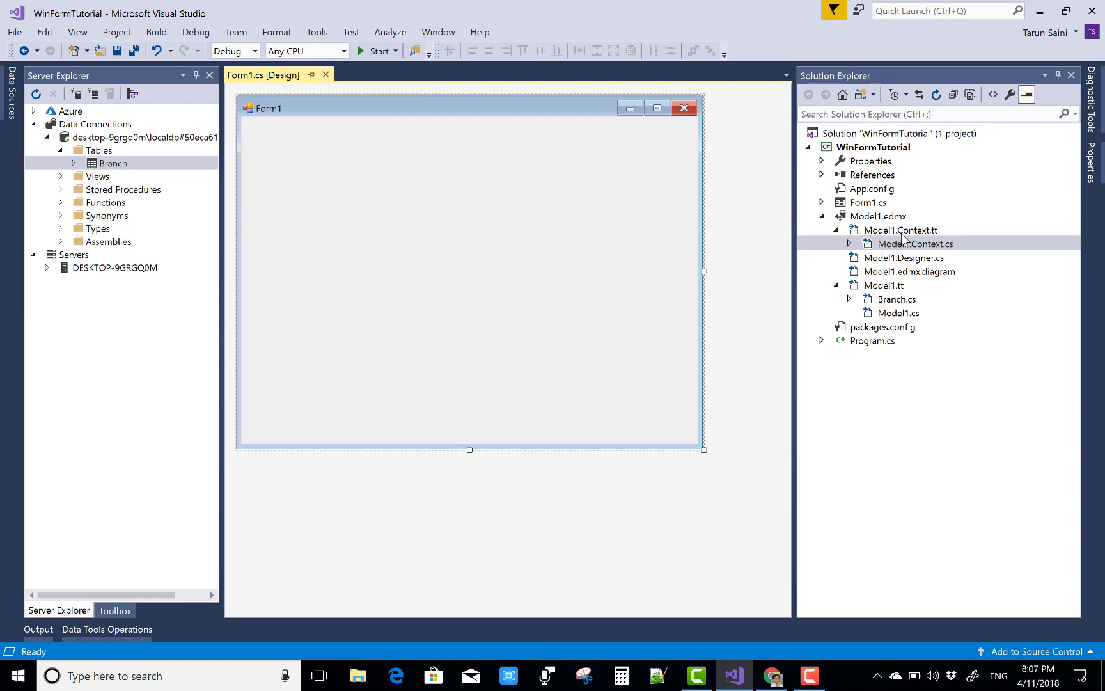
{"action": "double_click", "coordinate": [916, 243]}
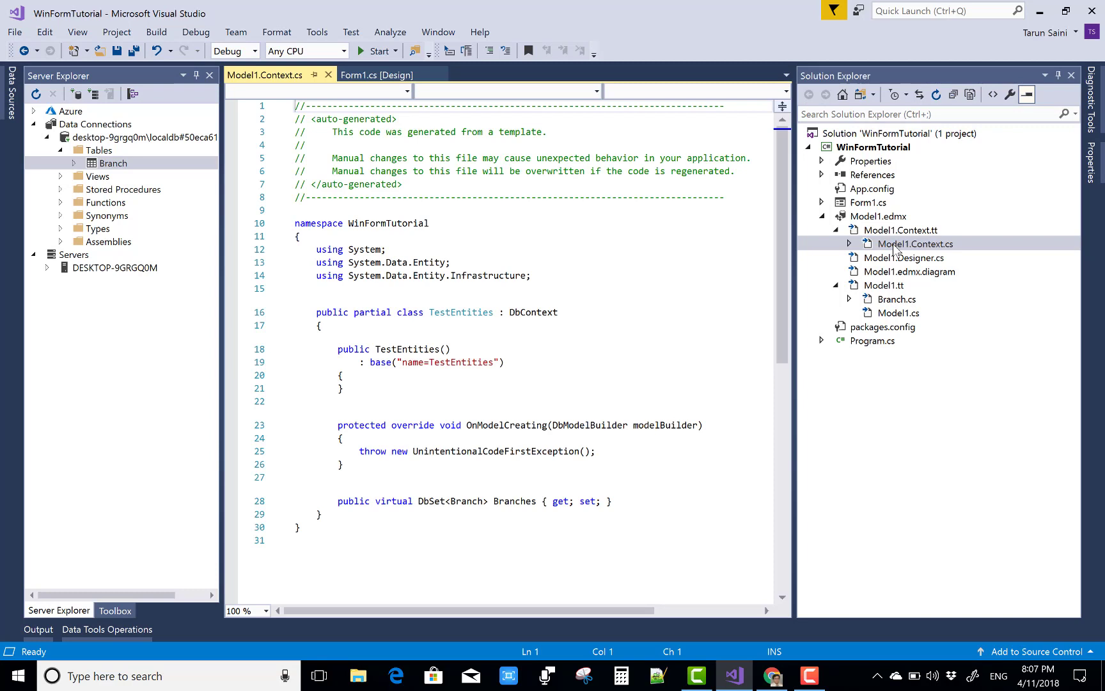
{"action": "left_click", "coordinate": [457, 312]}
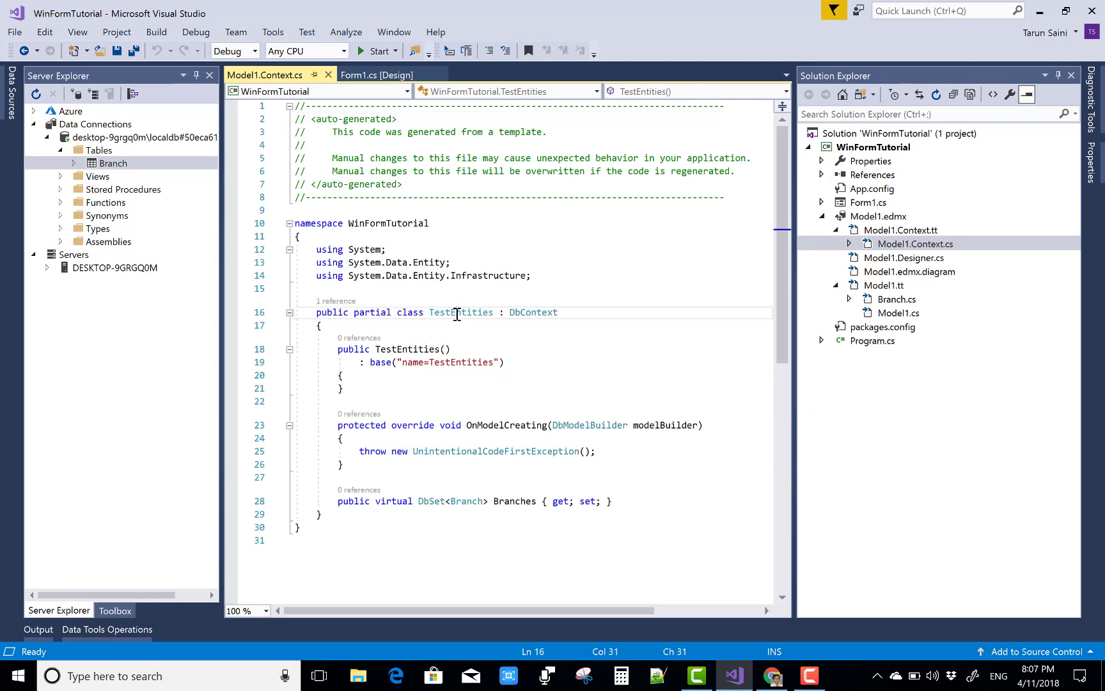
{"action": "left_click", "coordinate": [328, 74]}
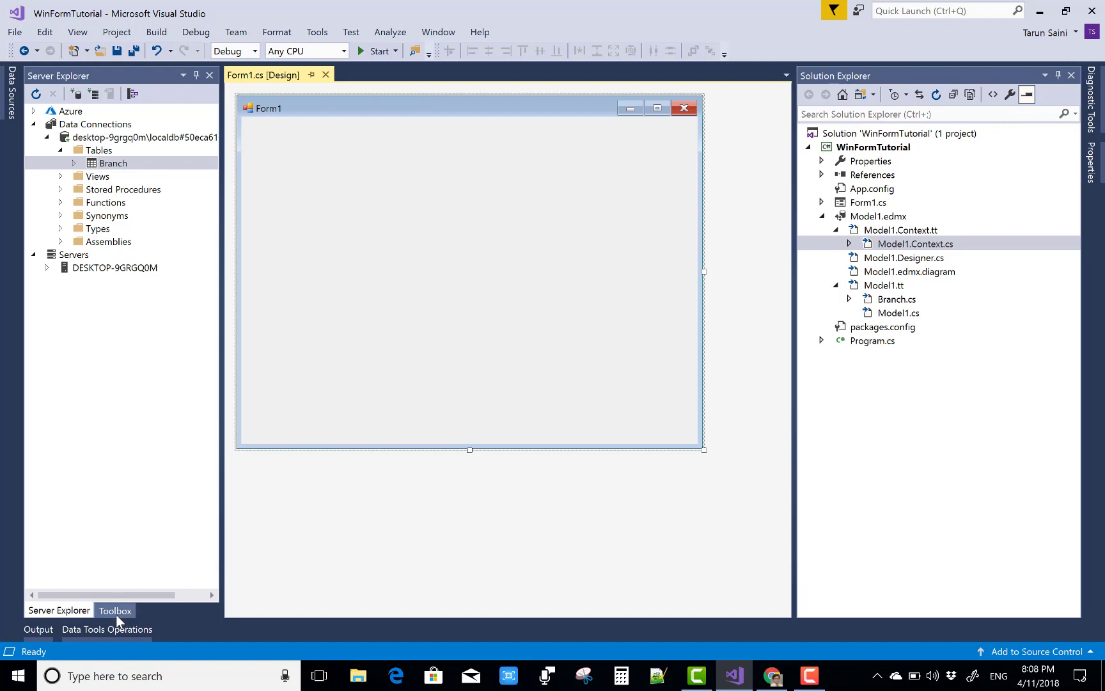
- Place a FlowLayoutPanel on Form1 enlarged to fill most of the form, then bring up its code
{"action": "left_click", "coordinate": [114, 610]}
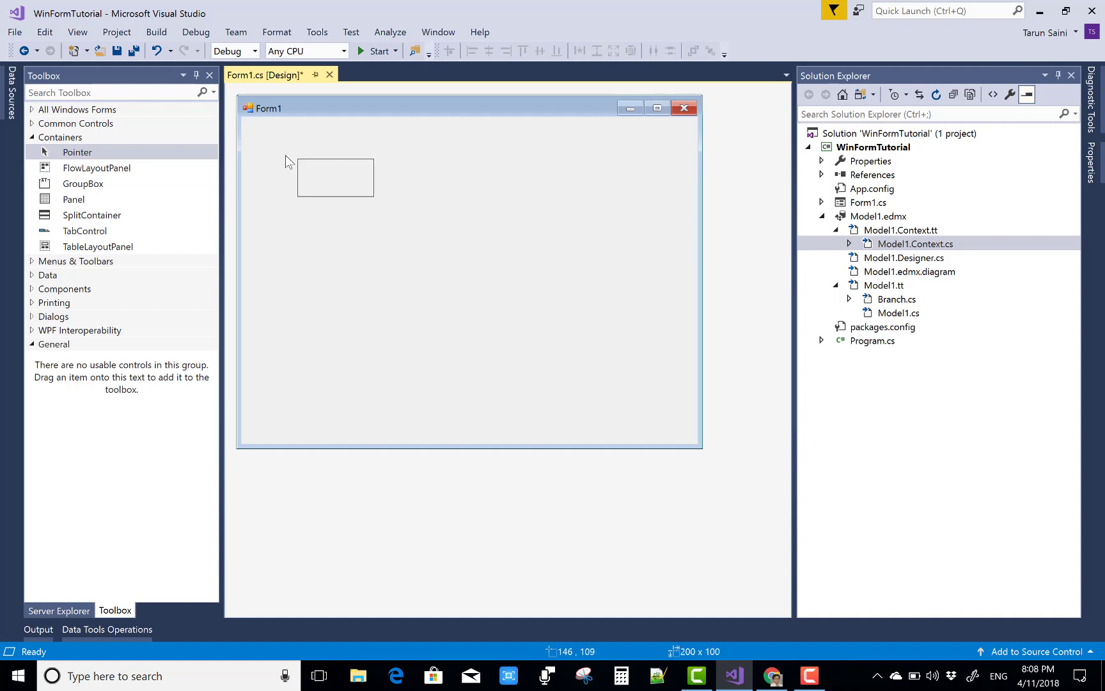
{"action": "left_click_drag", "start_coordinate": [335, 178], "coordinate": [303, 162]}
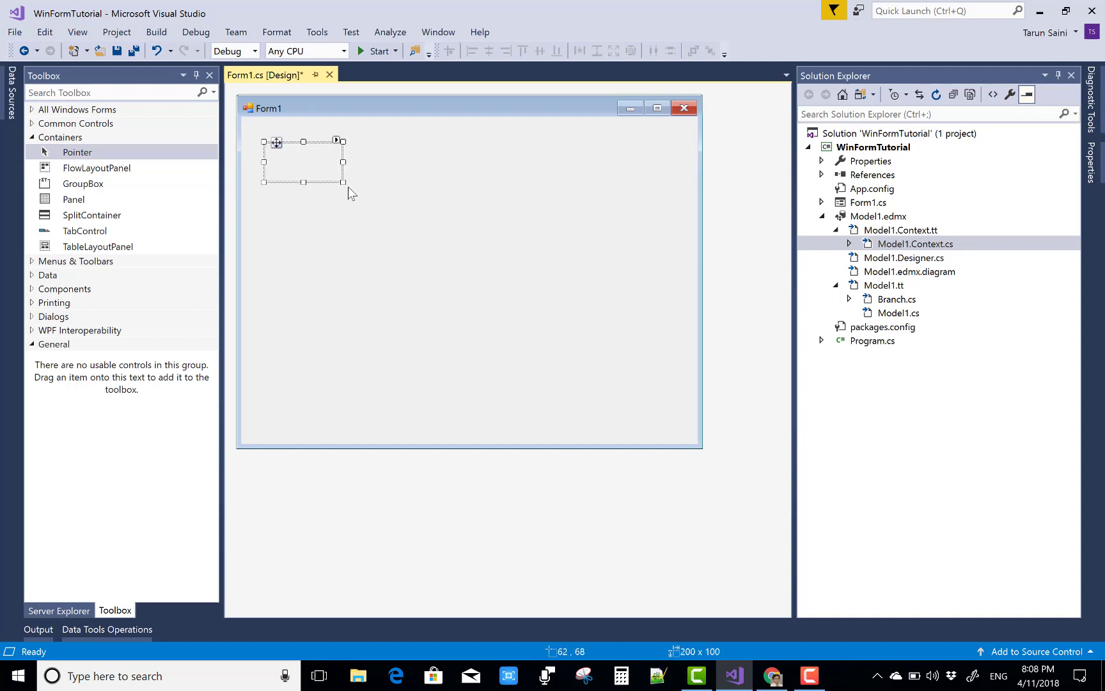
{"action": "left_click_drag", "start_coordinate": [342, 183], "coordinate": [667, 417]}
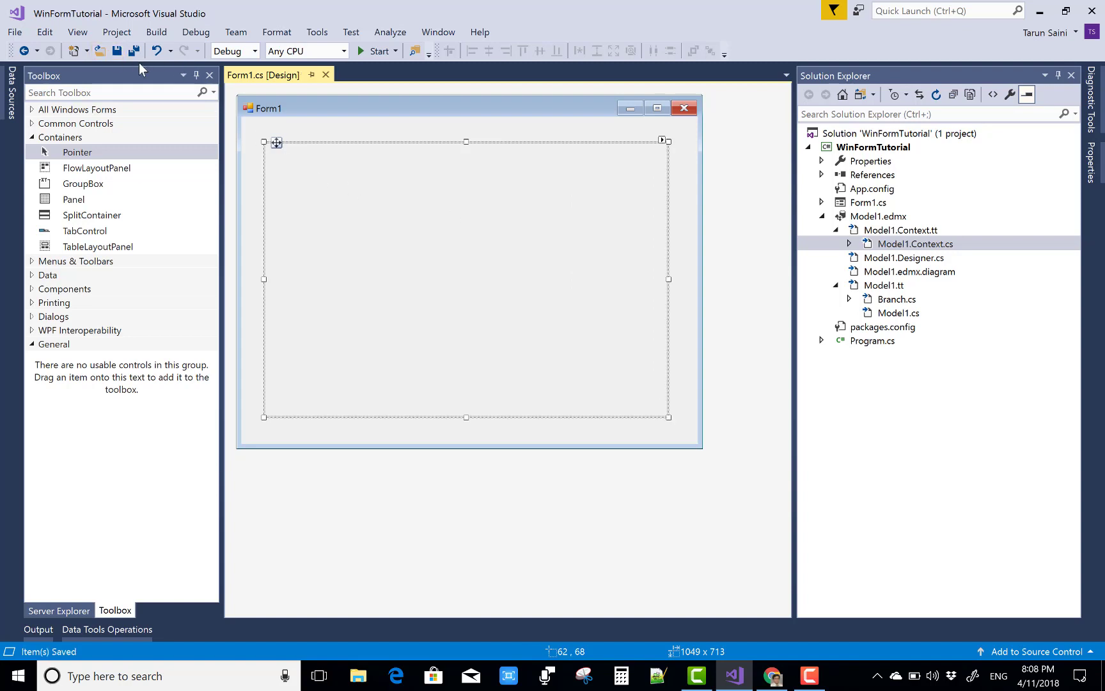
{"action": "left_click", "coordinate": [245, 74]}
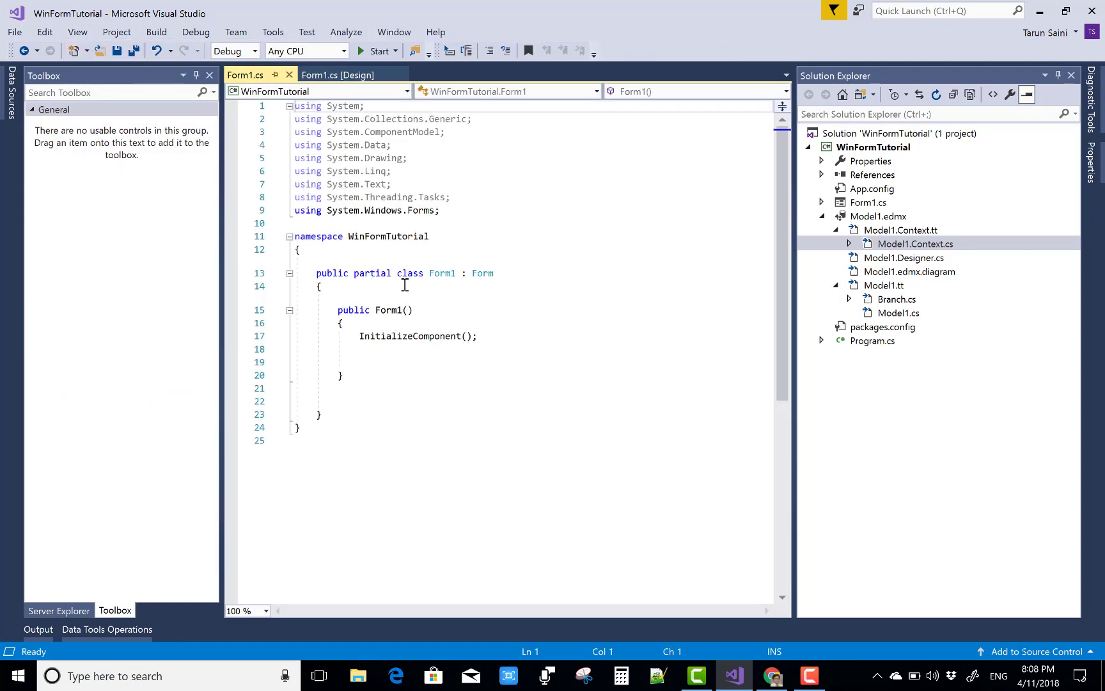
- Call dynamiccheck(); in the Form1 constructor and generate its stub with the throw commented out
{"action": "left_click", "coordinate": [480, 362]}
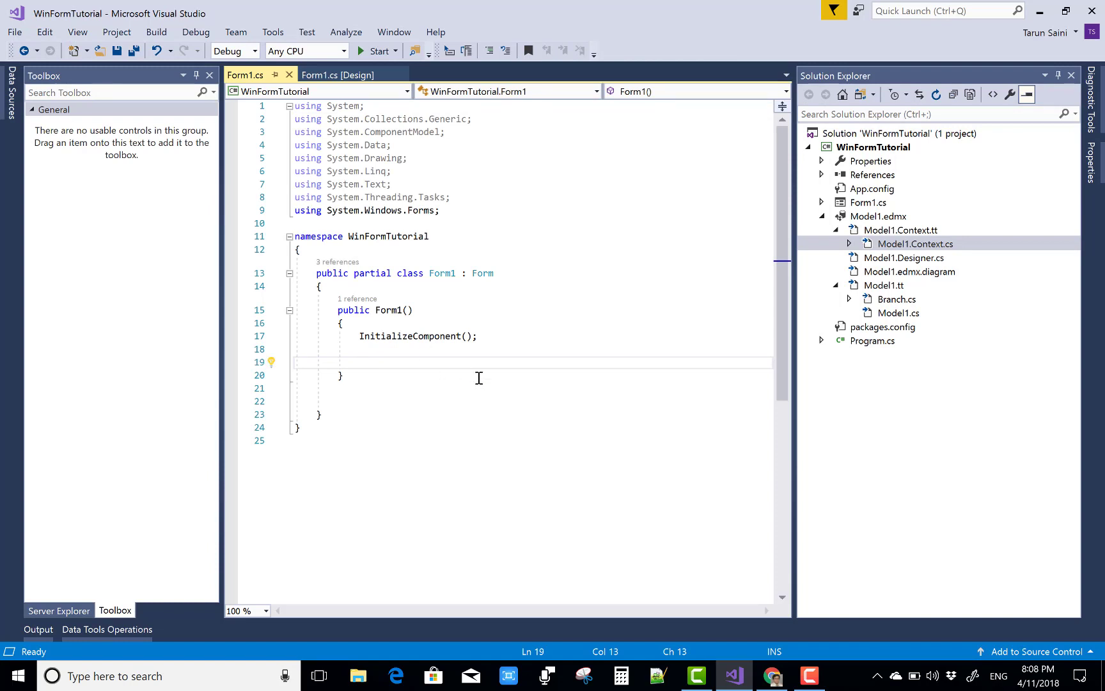
{"action": "type", "text": "dynamicc"}
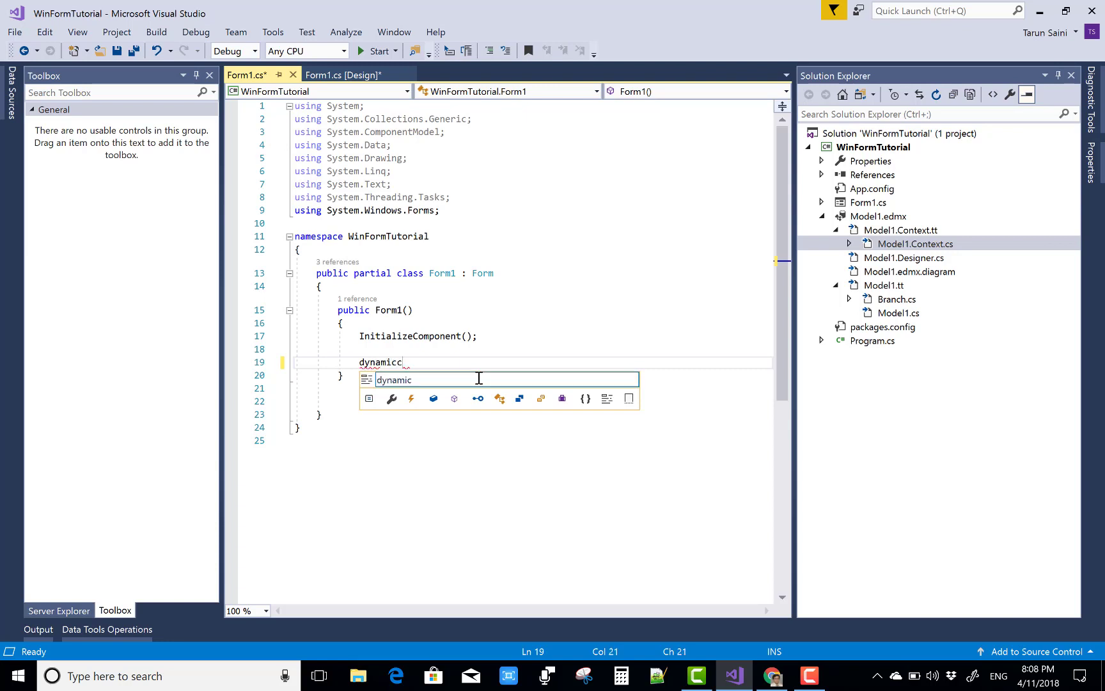
{"action": "type", "text": "heck"}
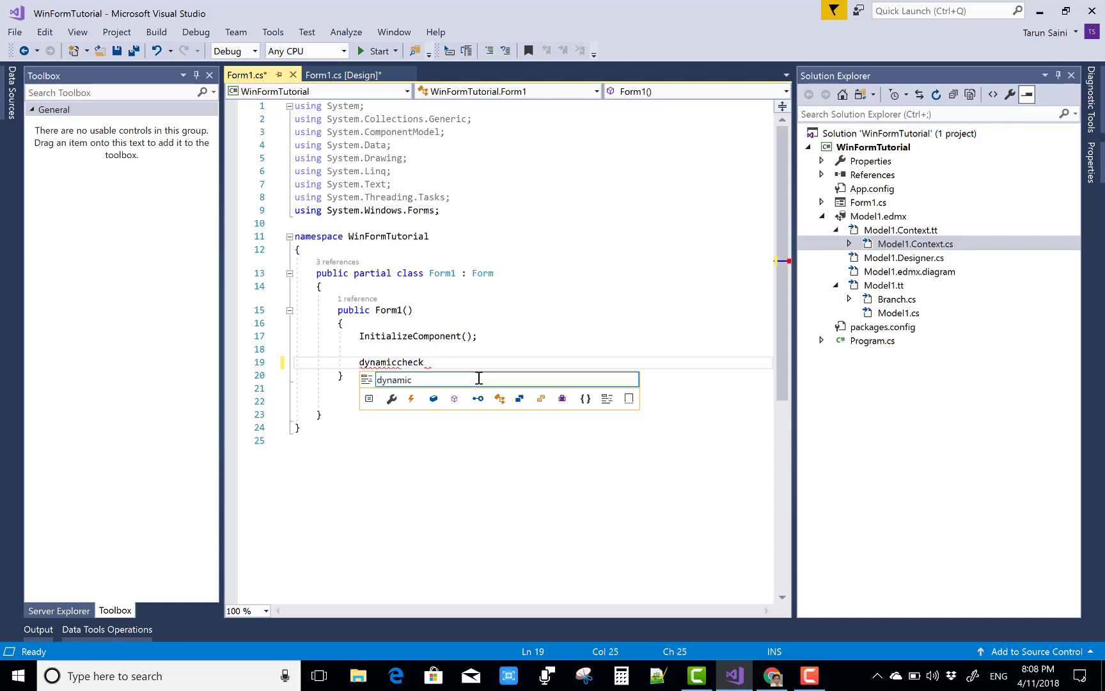
{"action": "type", "text": "();"}
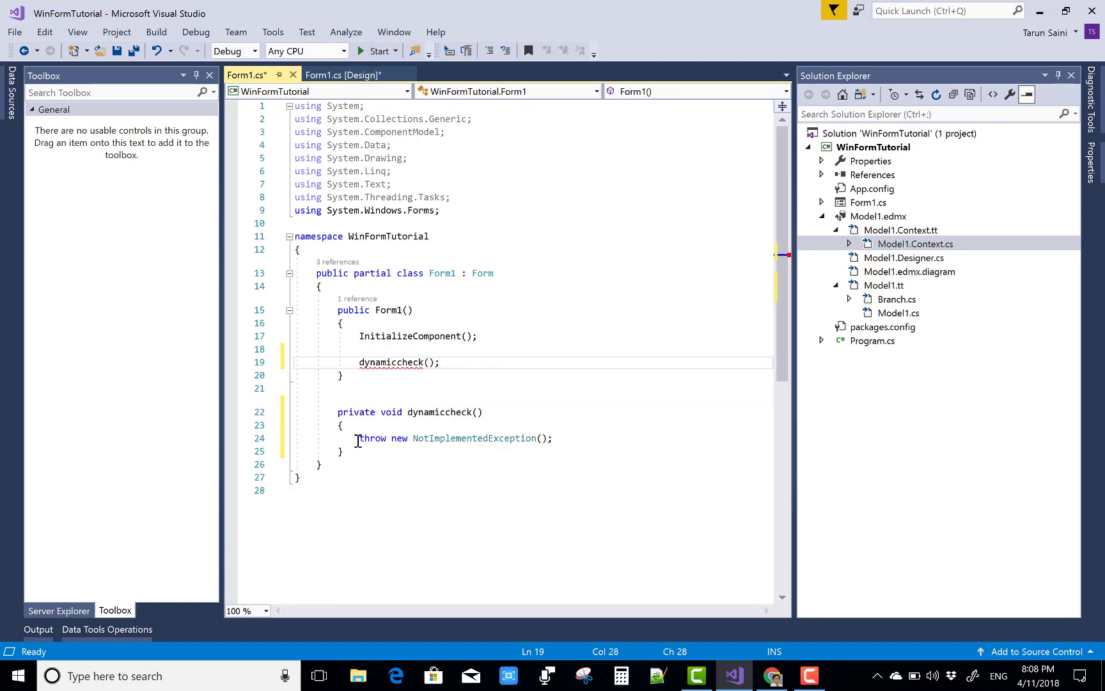
{"action": "type", "text": "//"}
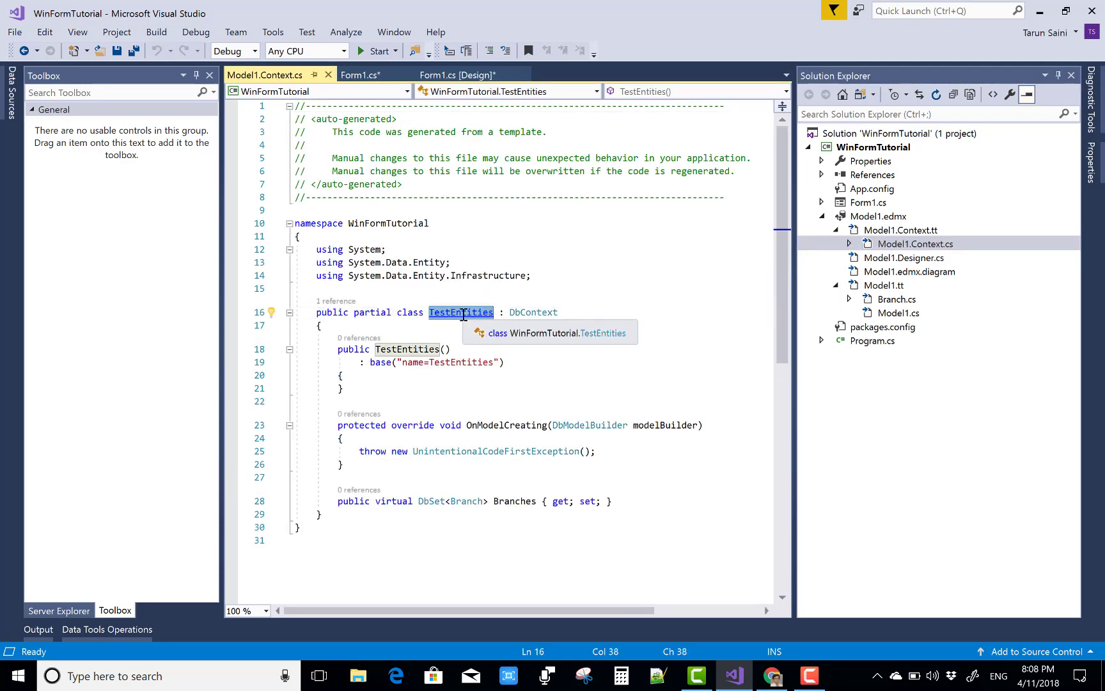
- In dynamiccheck, create a TestEntities context with new TestEntities()
{"action": "left_click", "coordinate": [247, 74]}
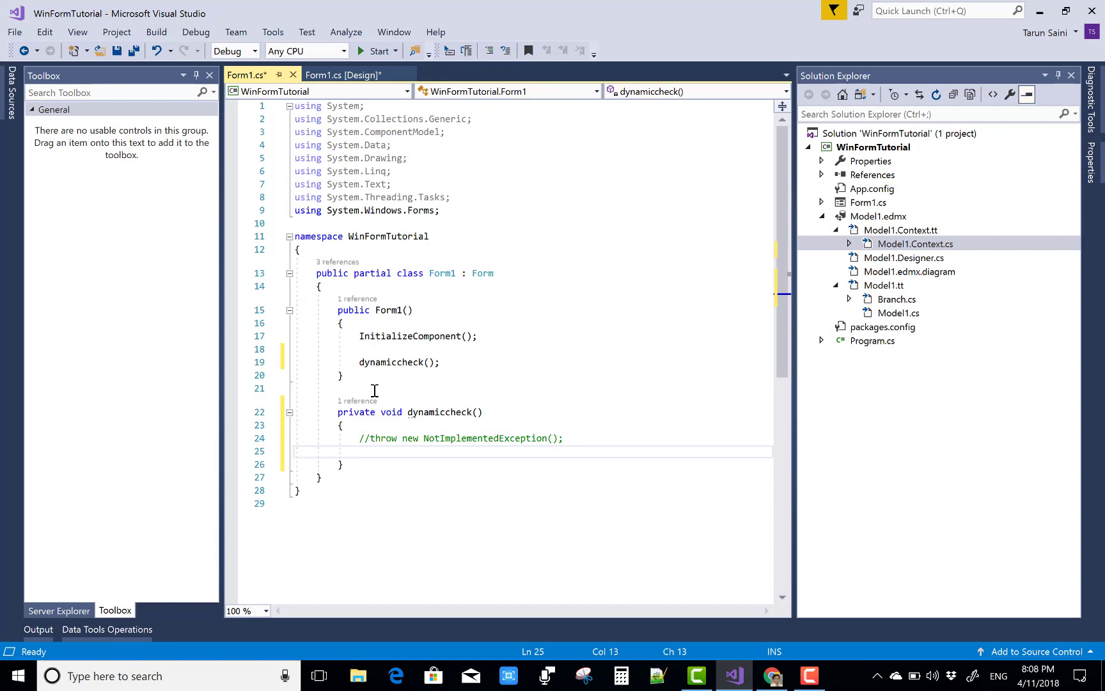
{"action": "type", "text": "TestEntities context ="}
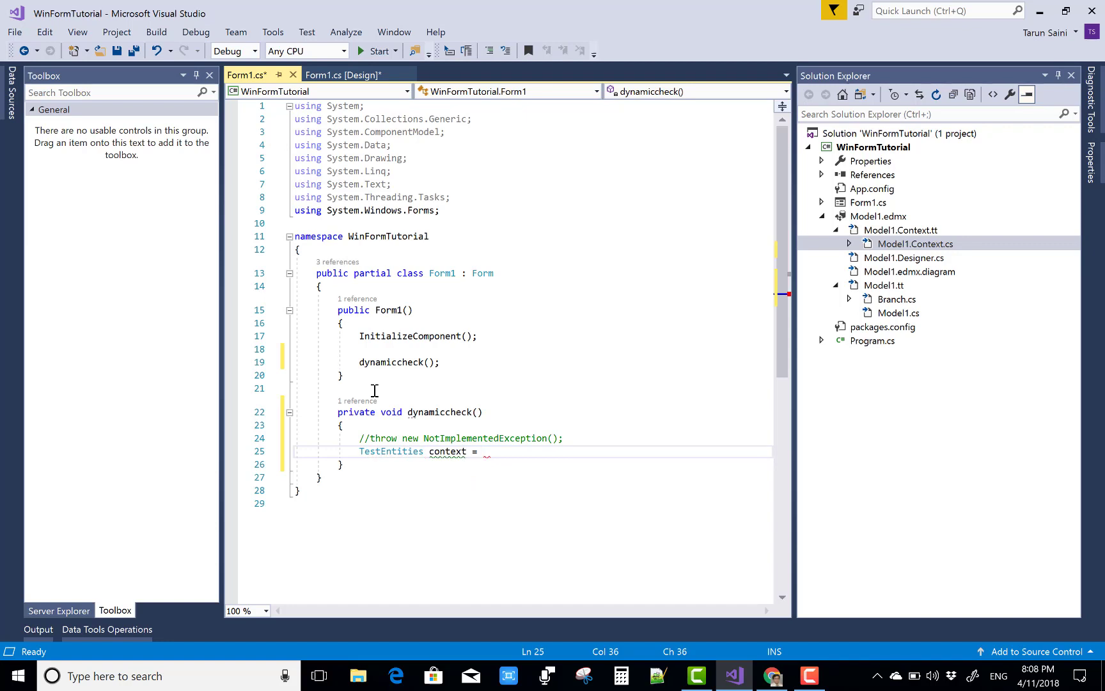
{"action": "type", "text": "new TestEntities();"}
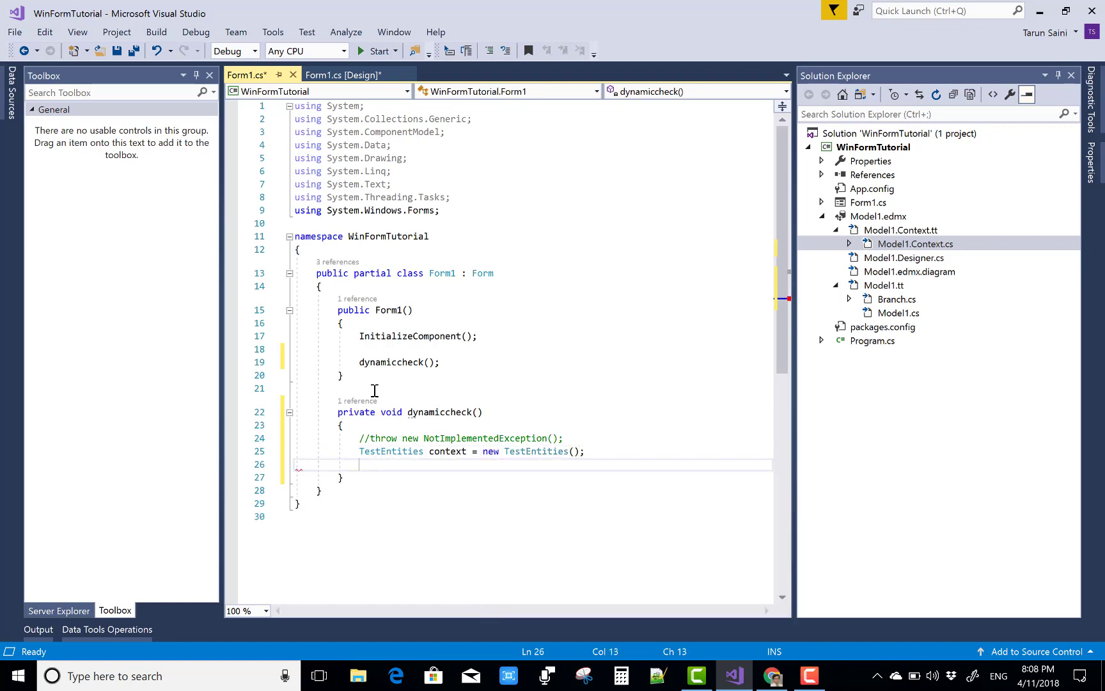
- Load all Branches into var listItem via context.Branches.ToList() and begin a foreach
{"action": "type", "text": "var list"}
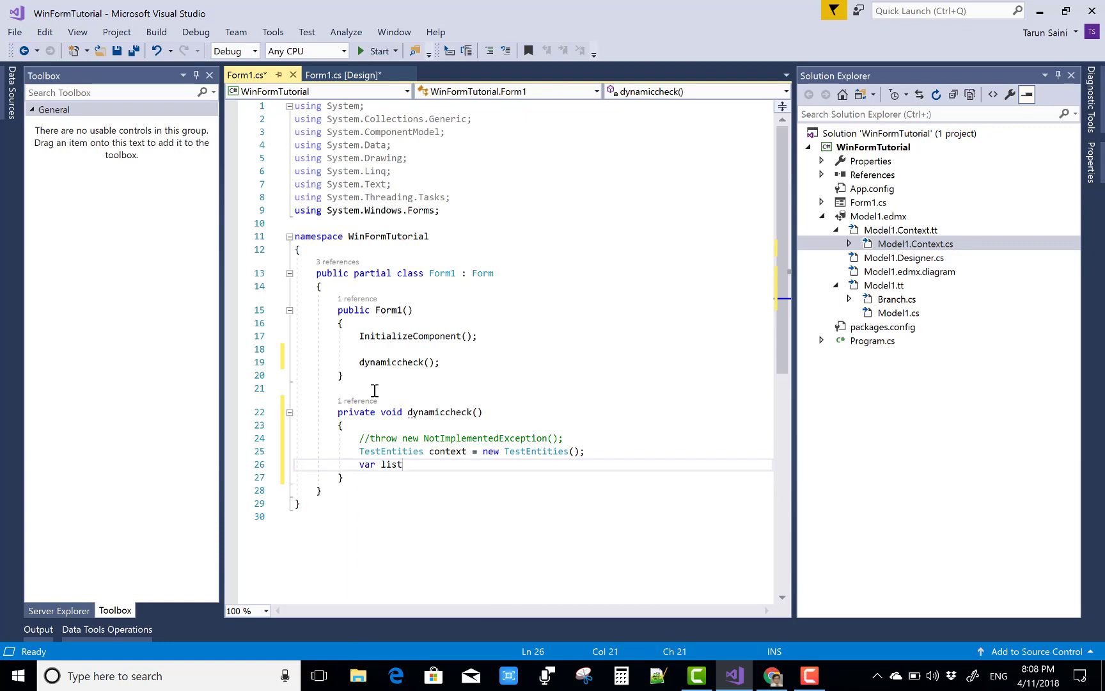
{"action": "type", "text": "Item ="}
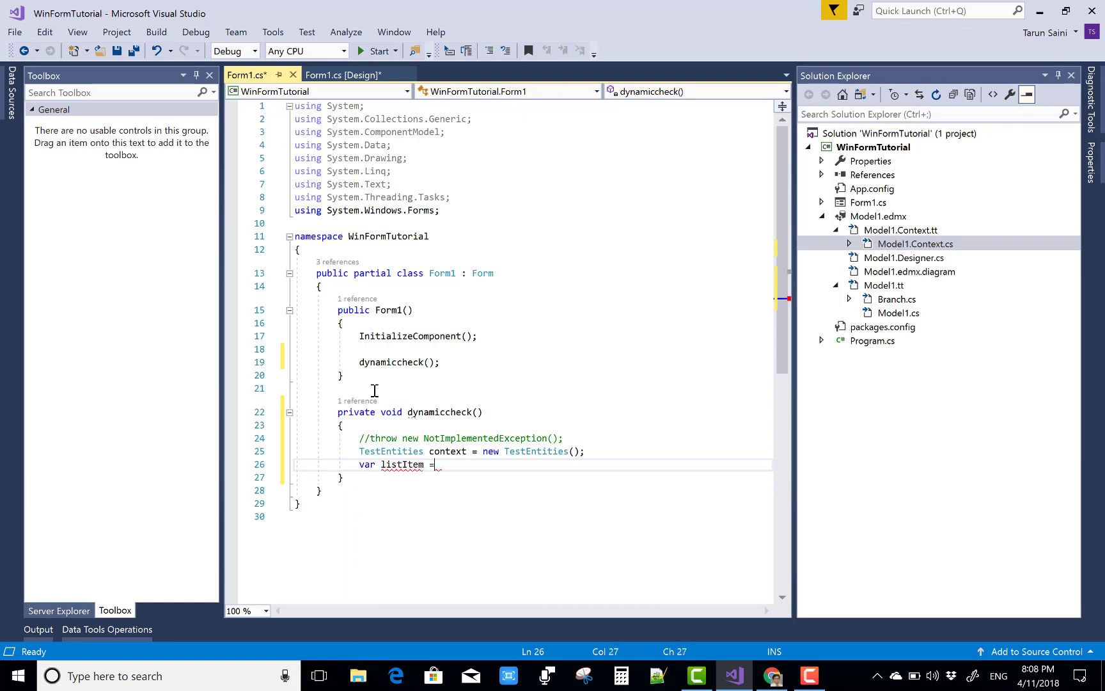
{"action": "type", "text": "con"}
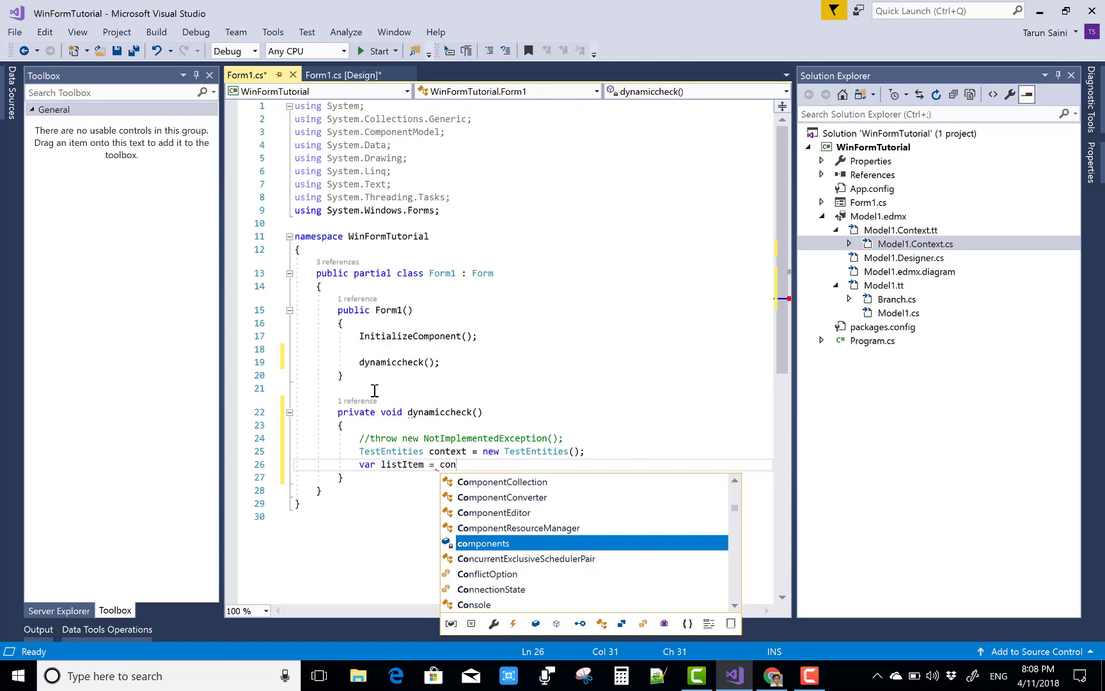
{"action": "type", "text": "text.Branches.ToList();"}
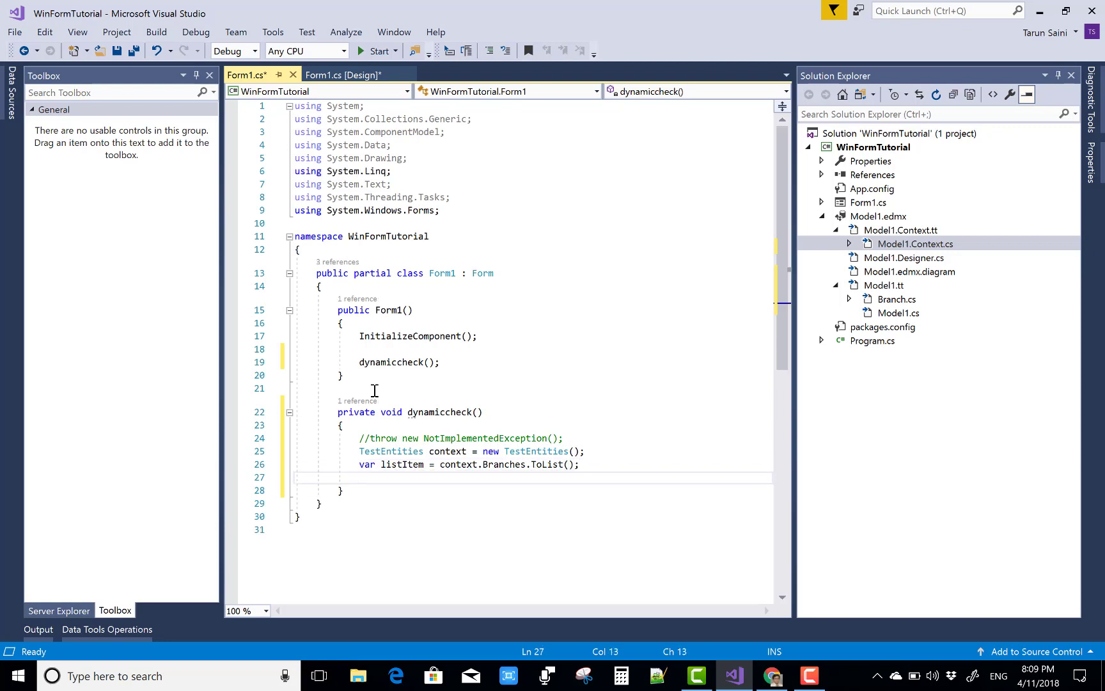
{"action": "type", "text": "foreach"}
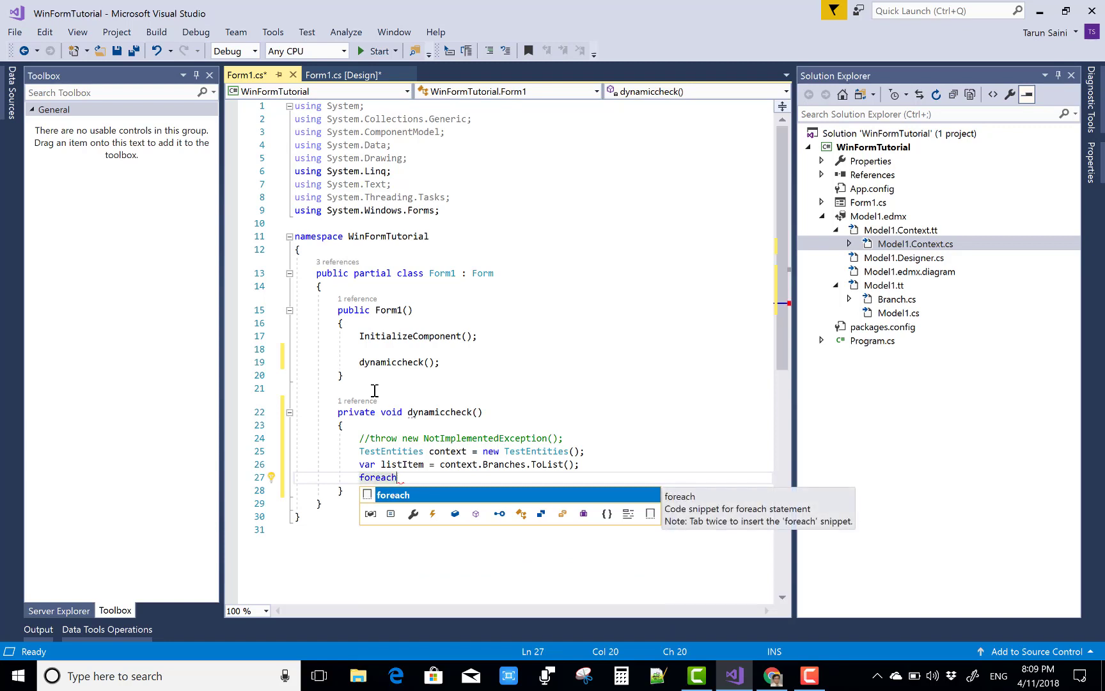
- Complete the foreach loop over listItem and move into its empty body
{"action": "key", "text": "Tab"}
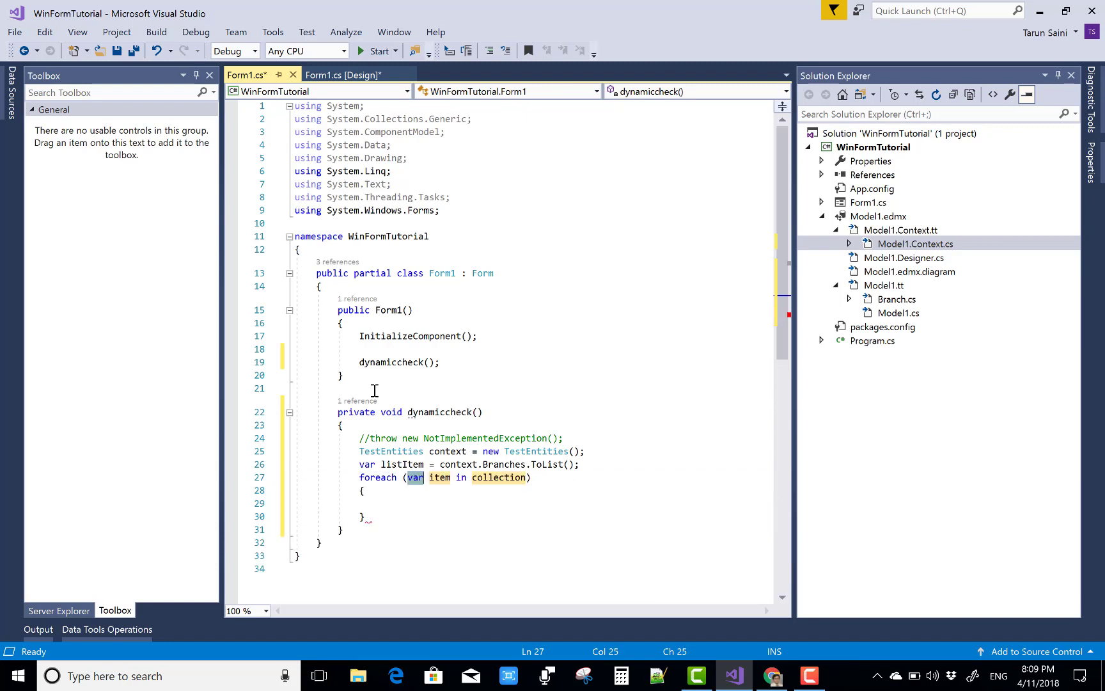
{"action": "type", "text": "l"}
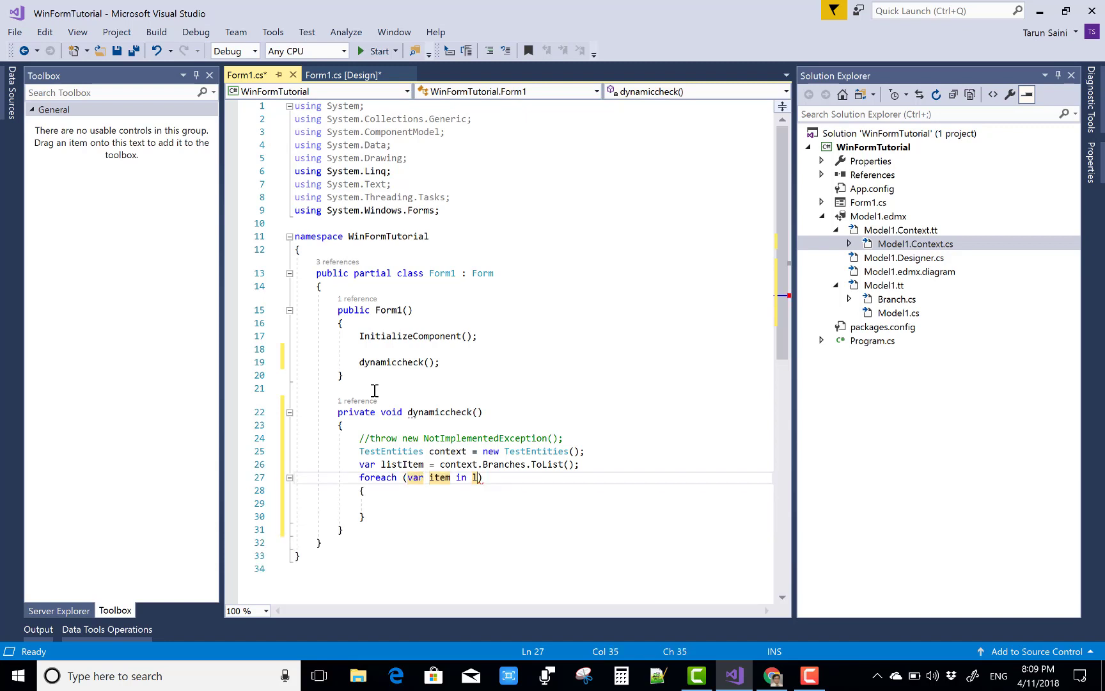
{"action": "type", "text": "istItem"}
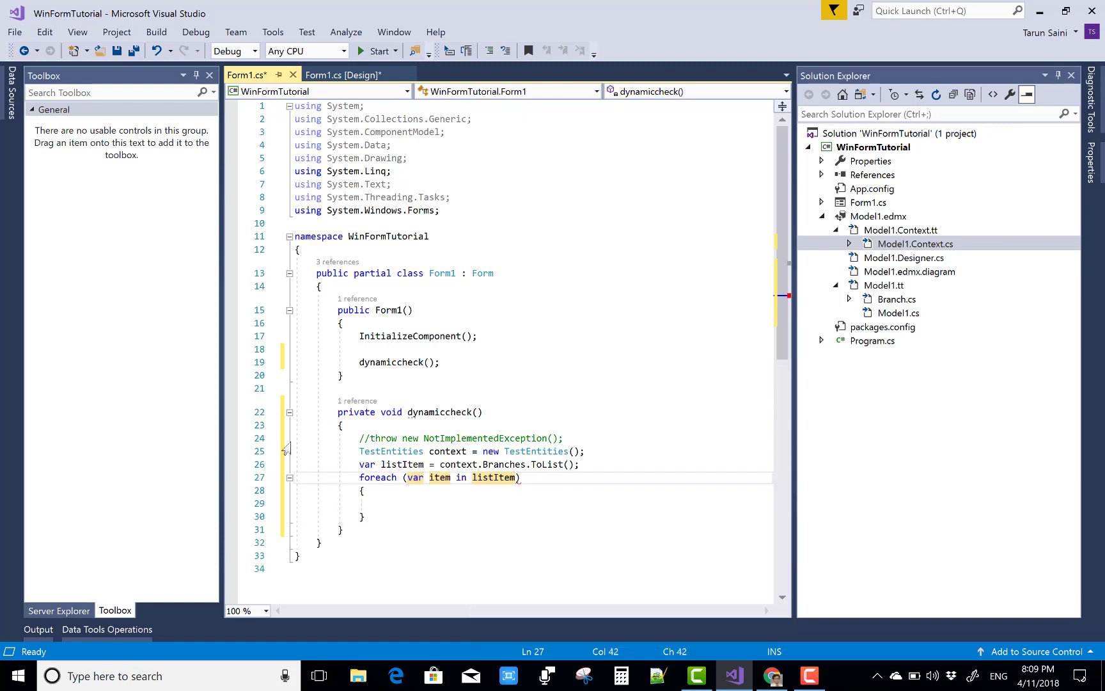
{"action": "left_click", "coordinate": [376, 502]}
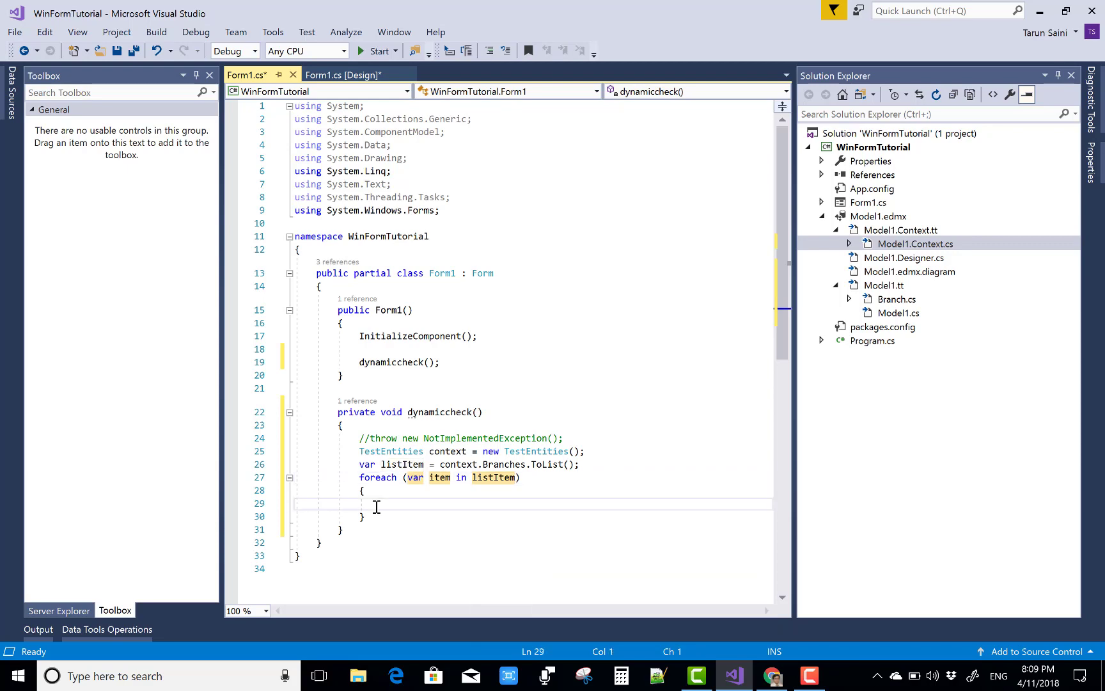
- Create CheckBox chk with Width = 80 and Text = item.Name.ToString()
{"action": "type", "text": "checkBox"}
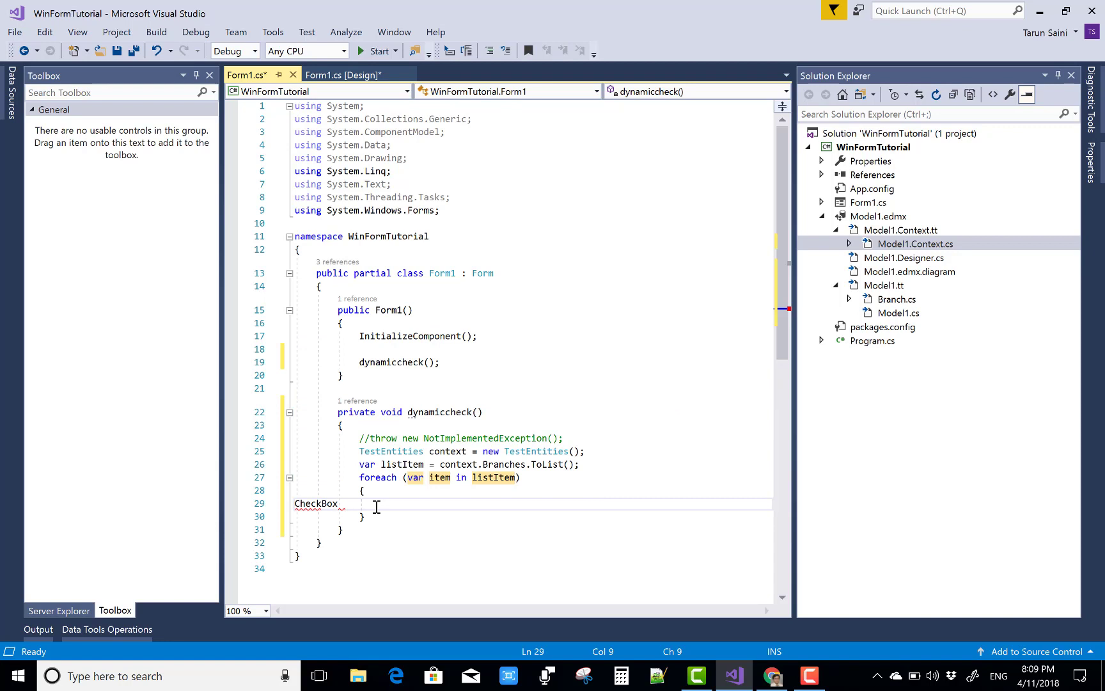
{"action": "type", "text": "chk"}
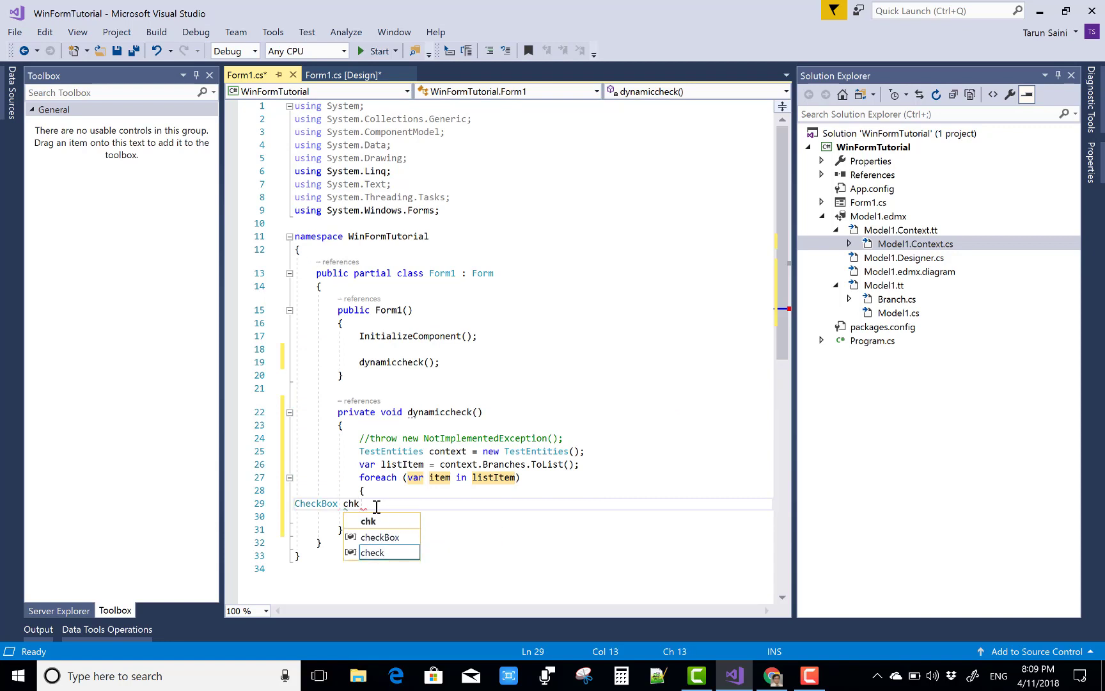
{"action": "type", "text": "= new checkBox("}
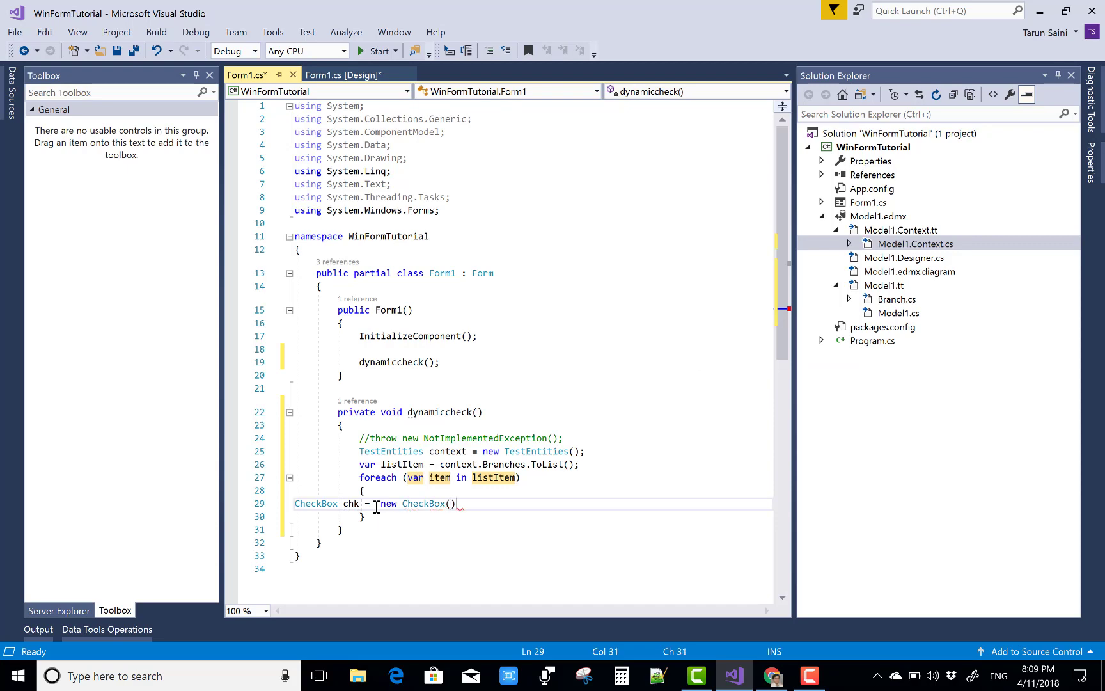
{"action": "type", "text": "chk.wi"}
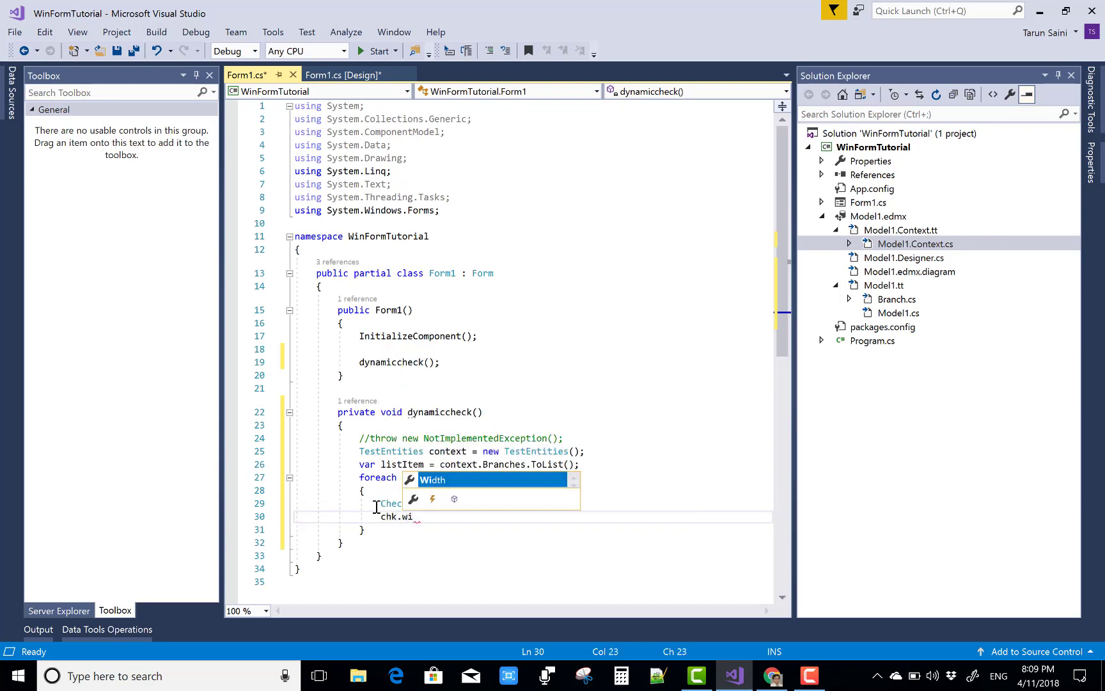
{"action": "type", "text": "80;"}
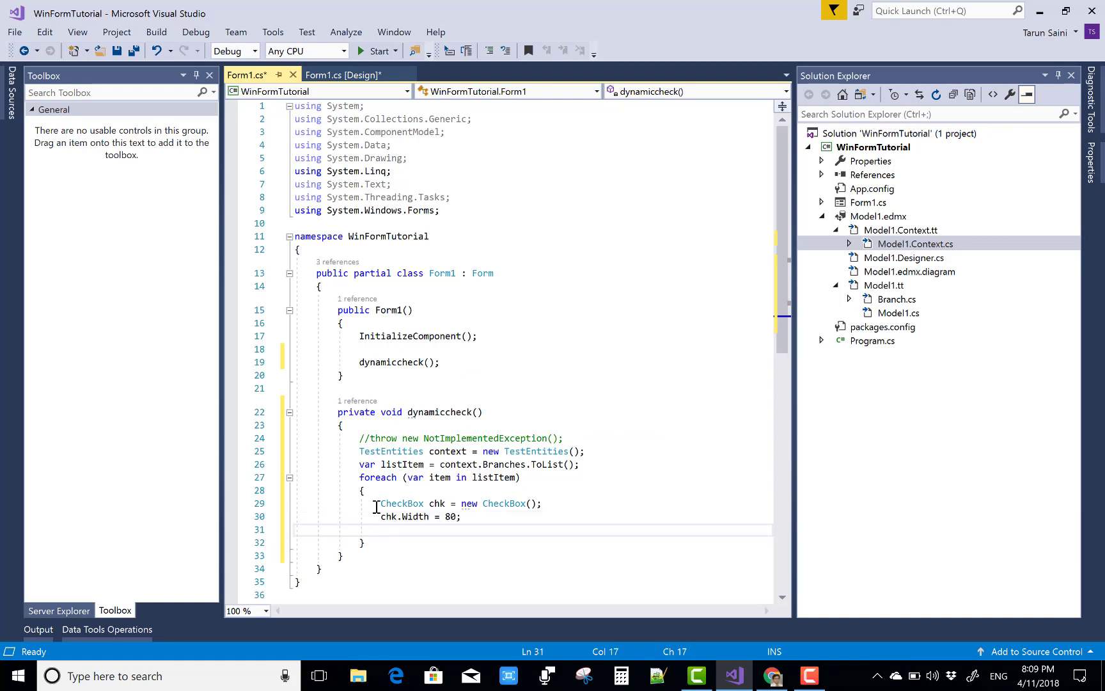
{"action": "type", "text": "chk"}
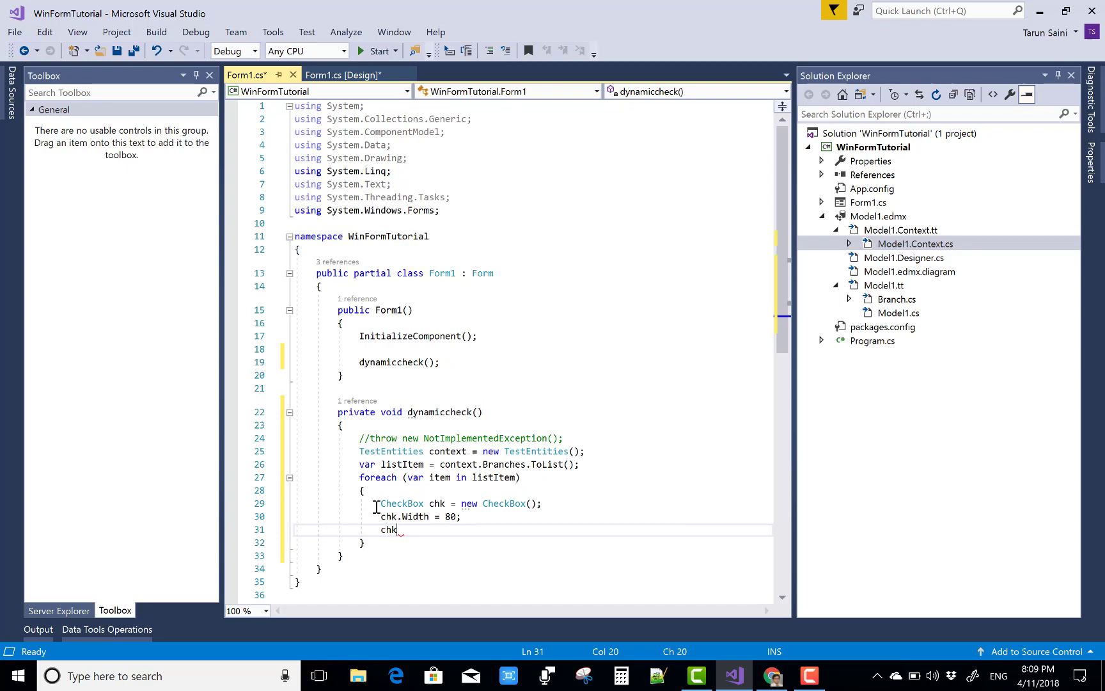
{"action": "type", "text": ".Text"}
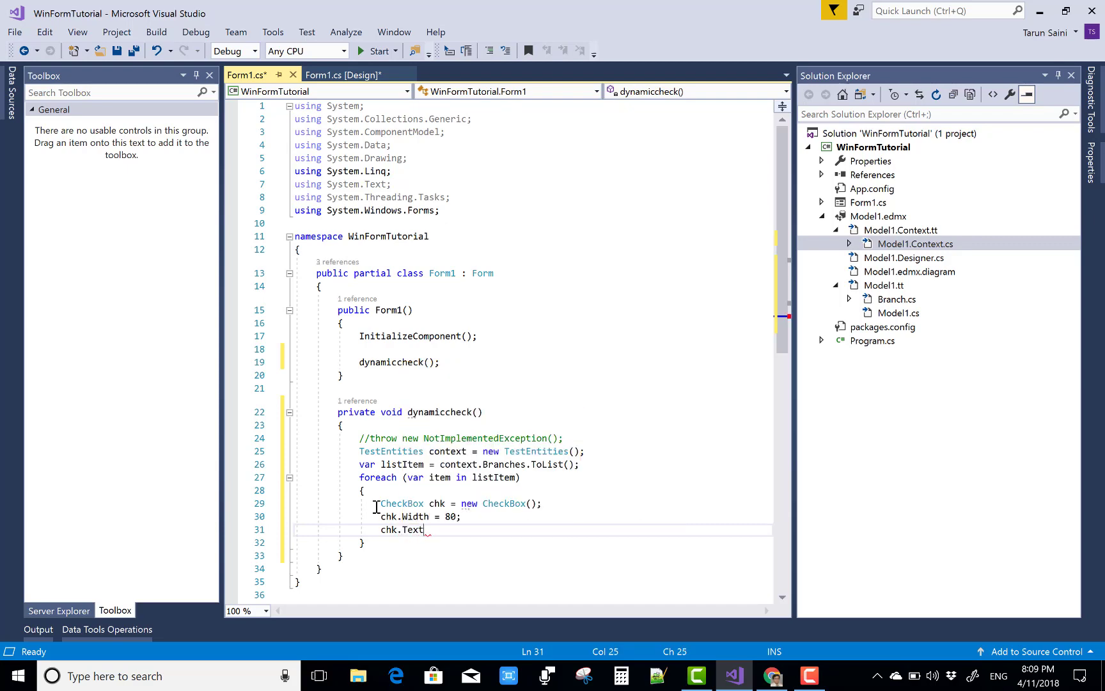
{"action": "type", "text": "="}
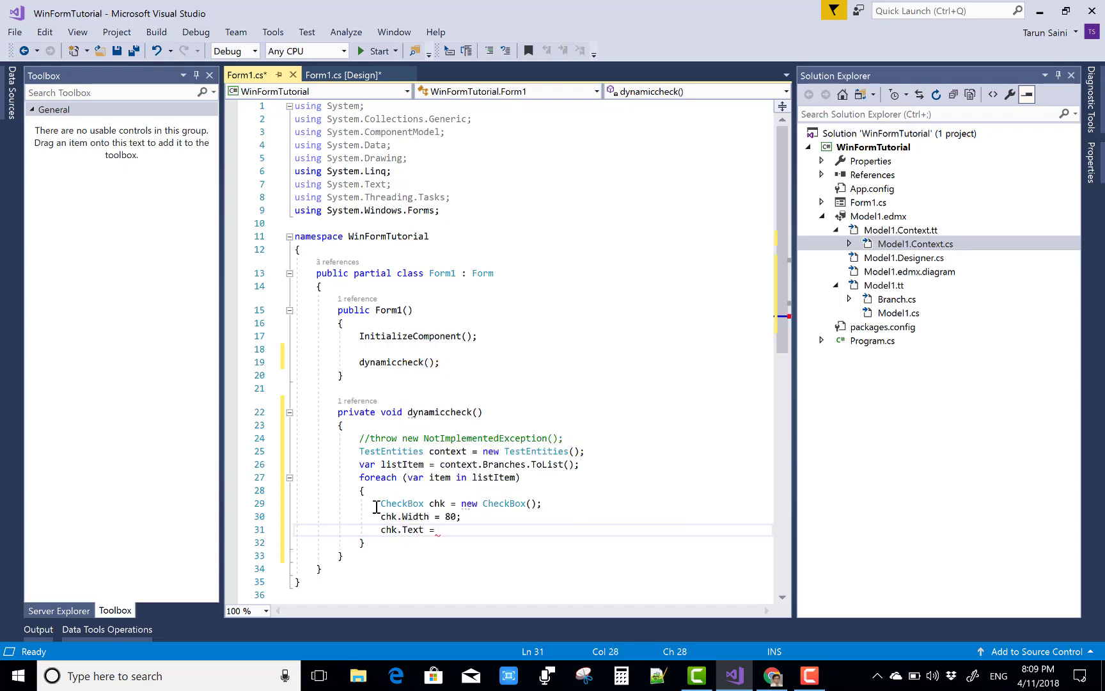
{"action": "type", "text": "item."}
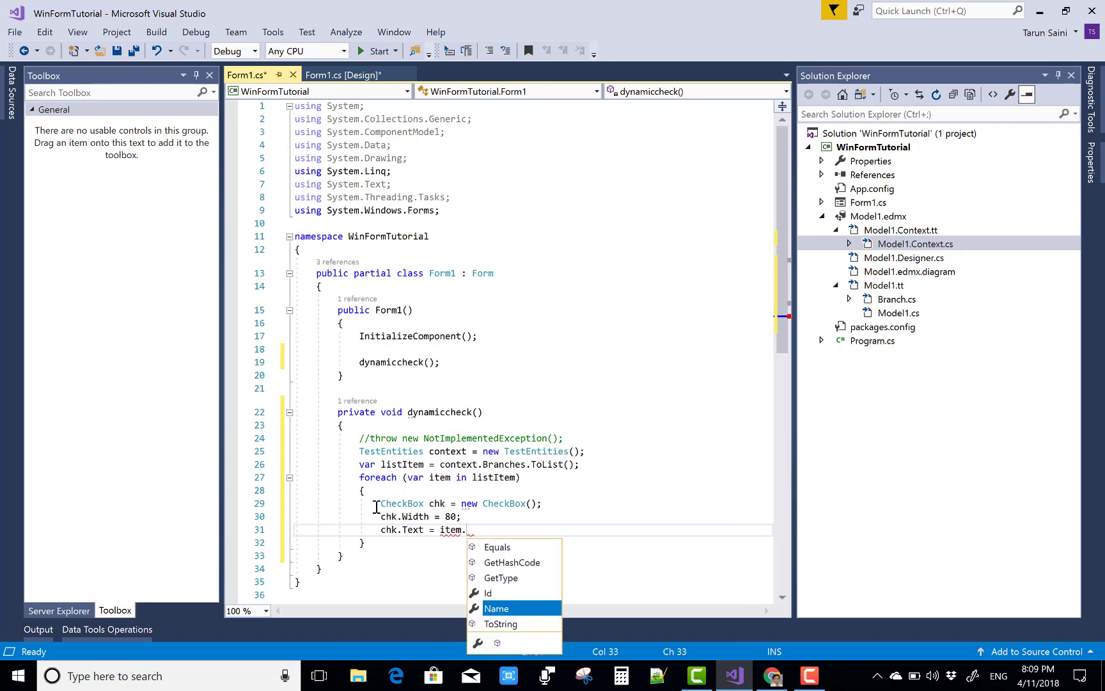
{"action": "type", "text": "Name.to"}
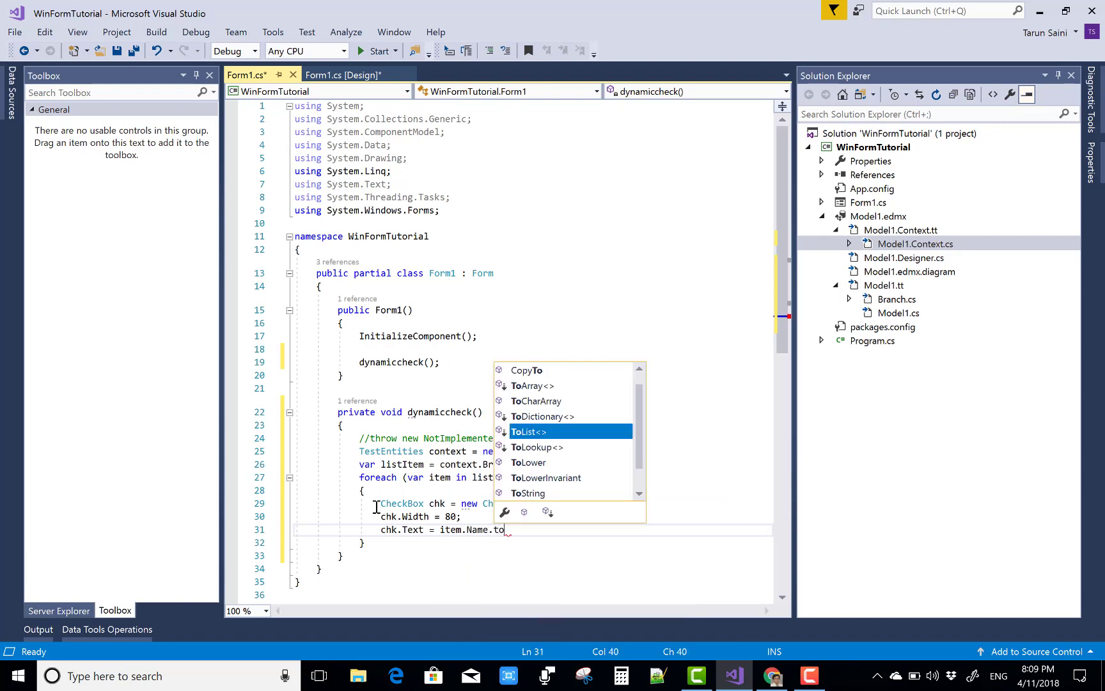
{"action": "key", "text": "Enter"}
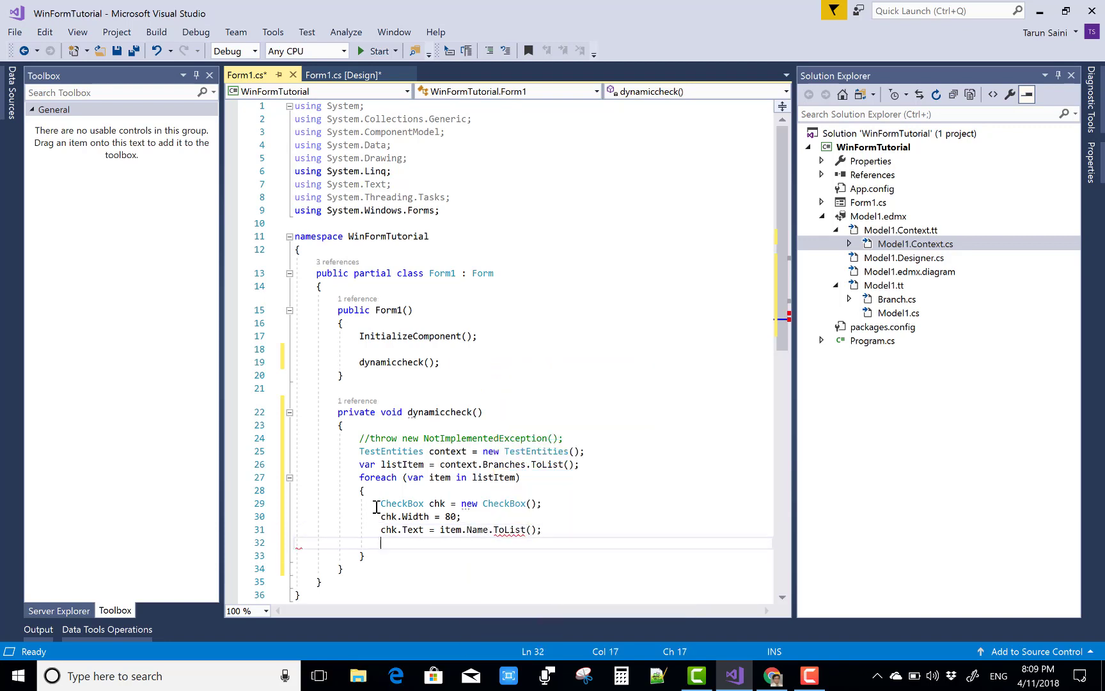
- Wire chk.CheckedChanged += new EventHandler(changecheck)
{"action": "type", "text": "check"}
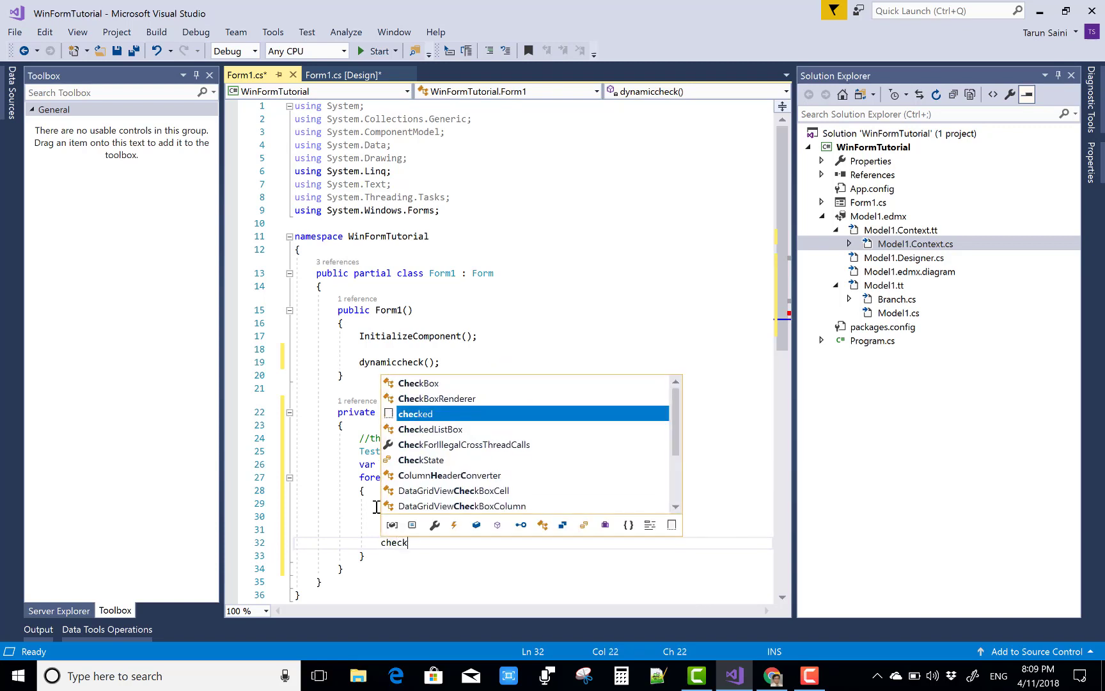
{"action": "key", "text": "BackSpace"}
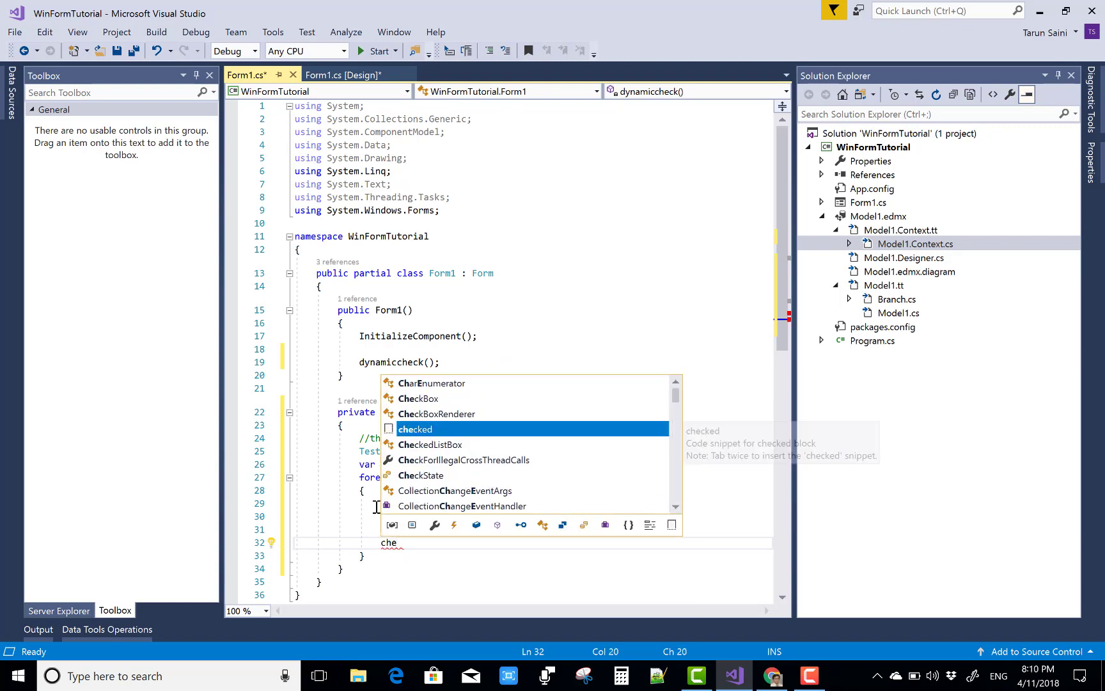
{"action": "key", "text": "Escape"}
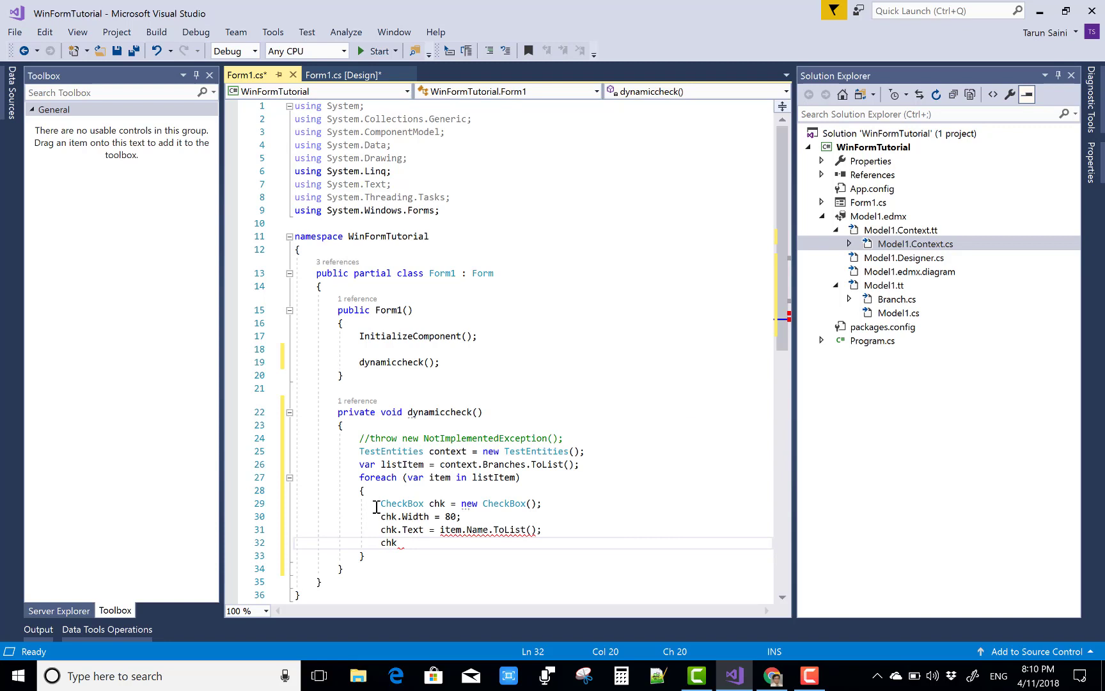
{"action": "type", "text": "."}
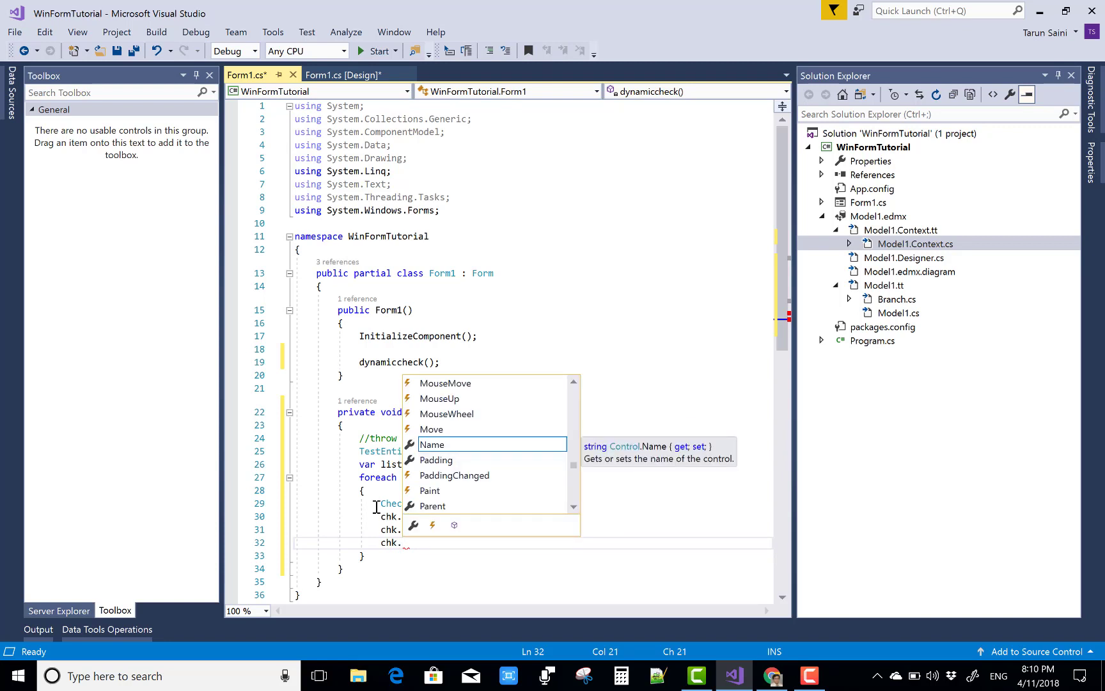
{"action": "type", "text": "evn"}
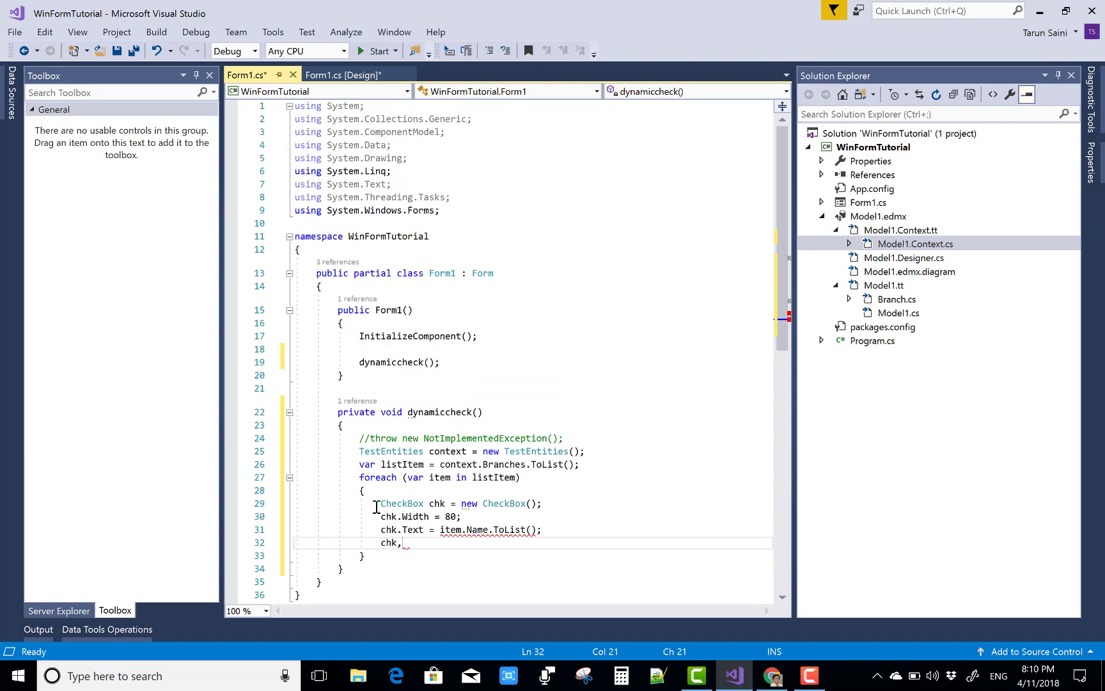
{"action": "type", "text": "check"}
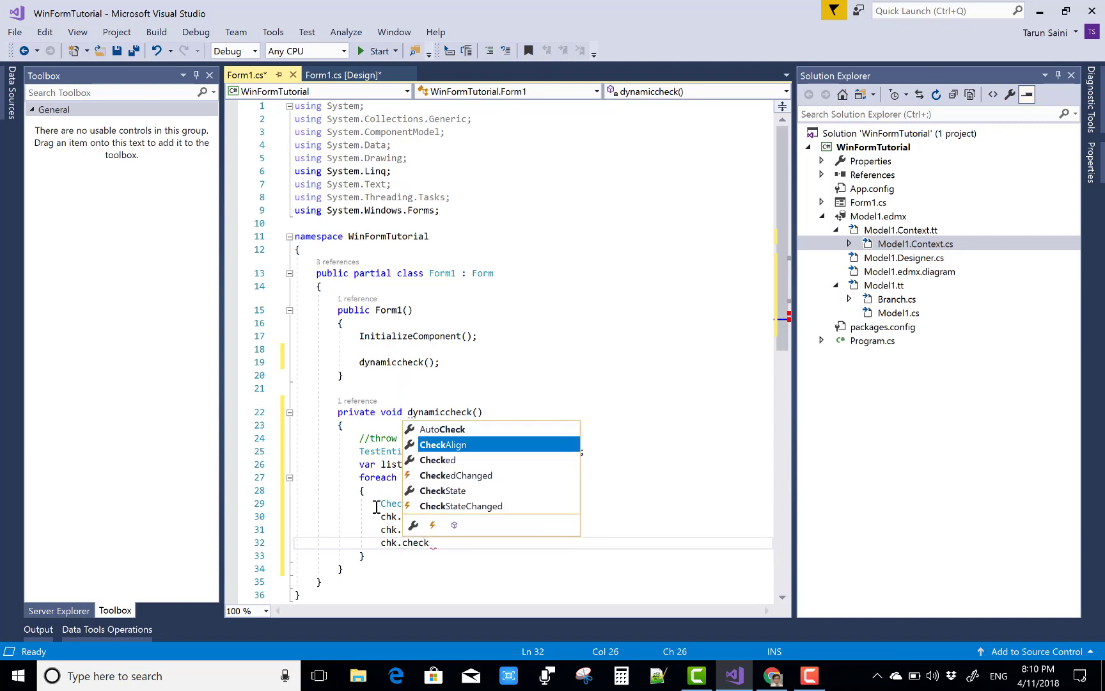
{"action": "type", "text": "chan"}
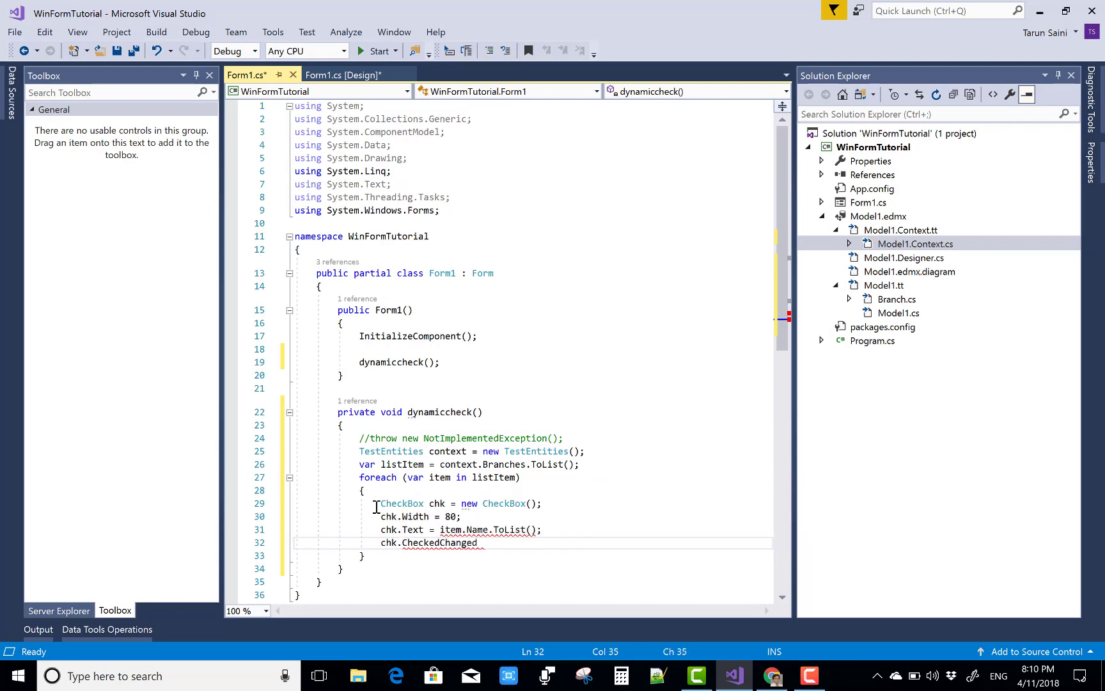
{"action": "type", "text": "+="}
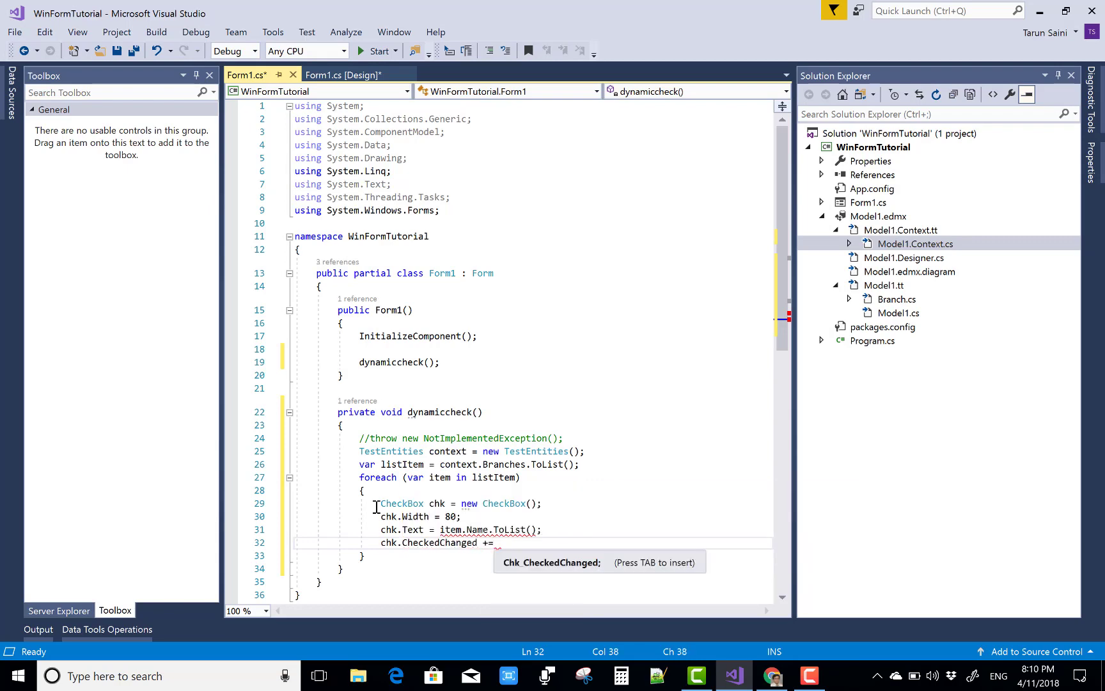
{"action": "type", "text": "new eventHandler("}
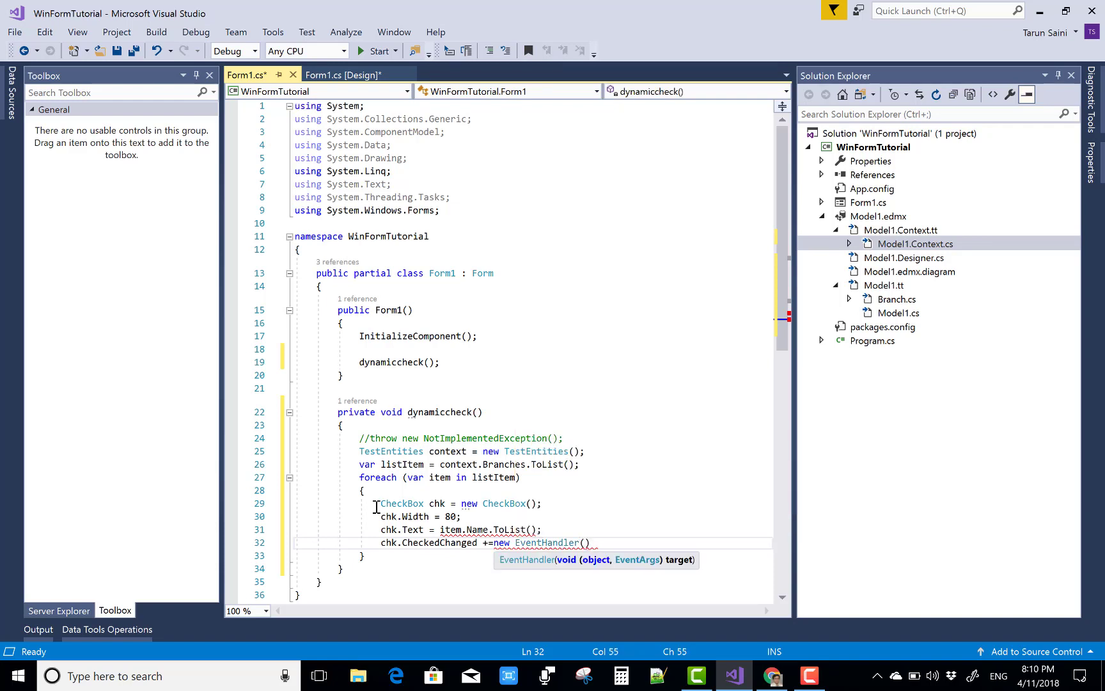
{"action": "type", "text": "changec"}
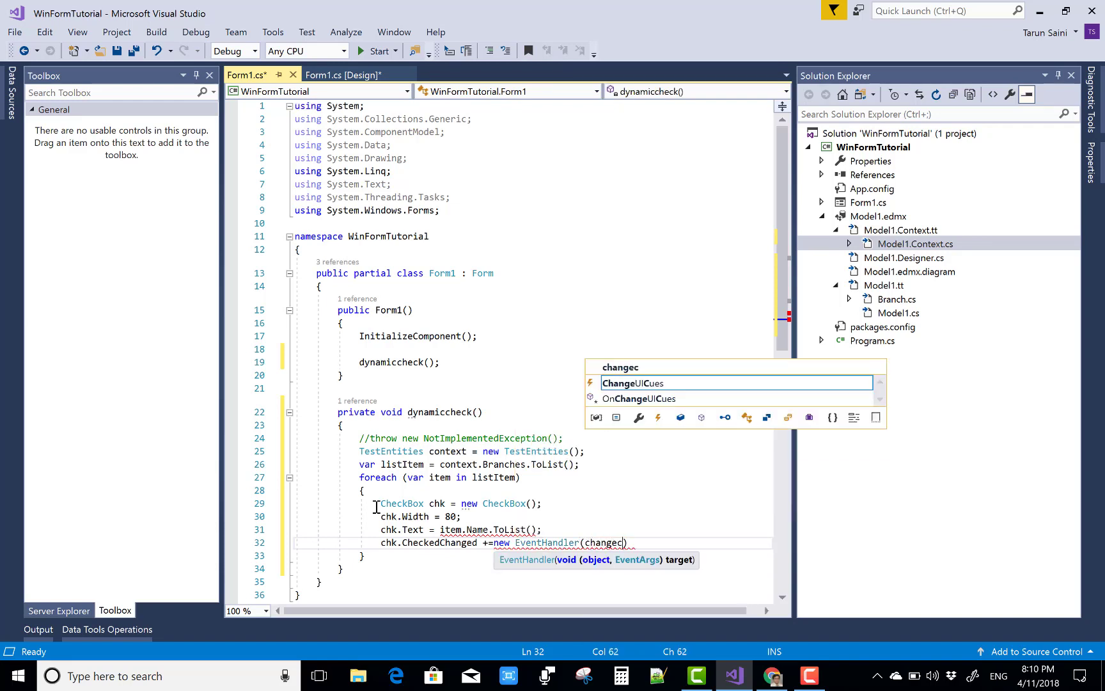
{"action": "type", "text": "heckedChanged"}
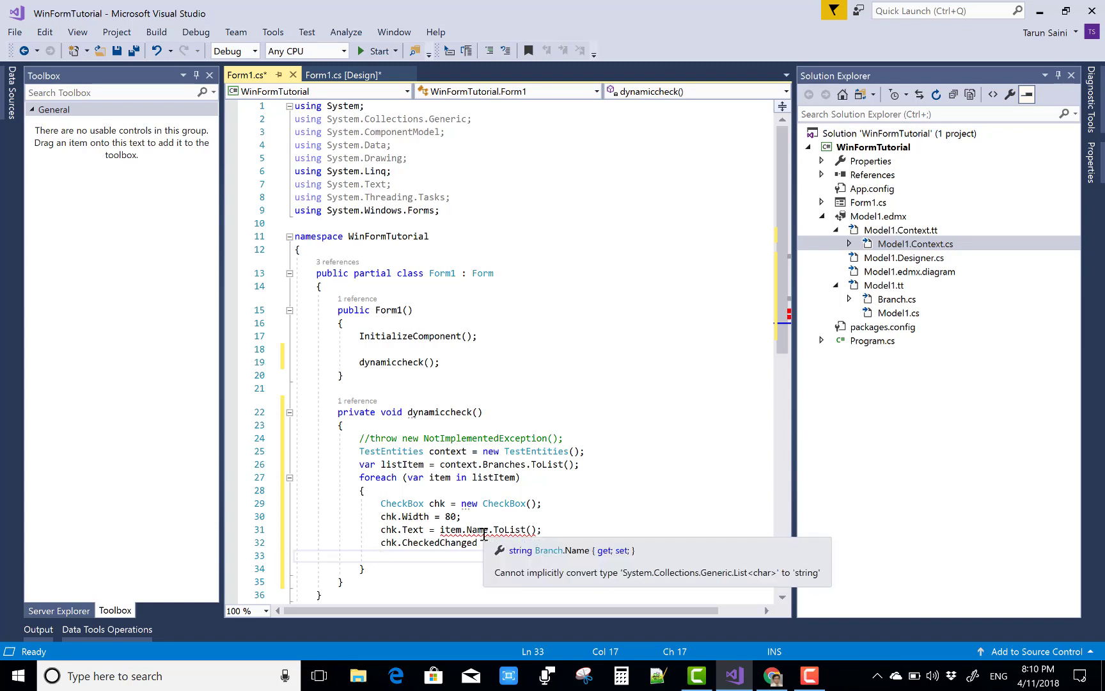
{"action": "mouse_move", "coordinate": [540, 530]}
{"action": "type", "text": "String"}
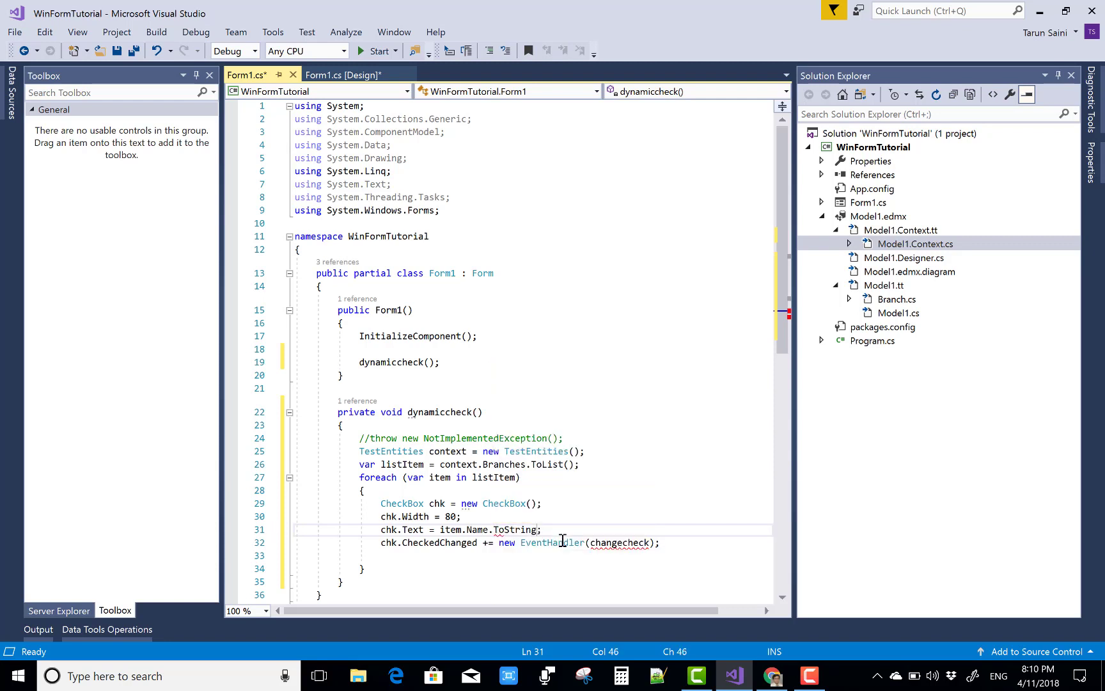
{"action": "type", "text": "()"}
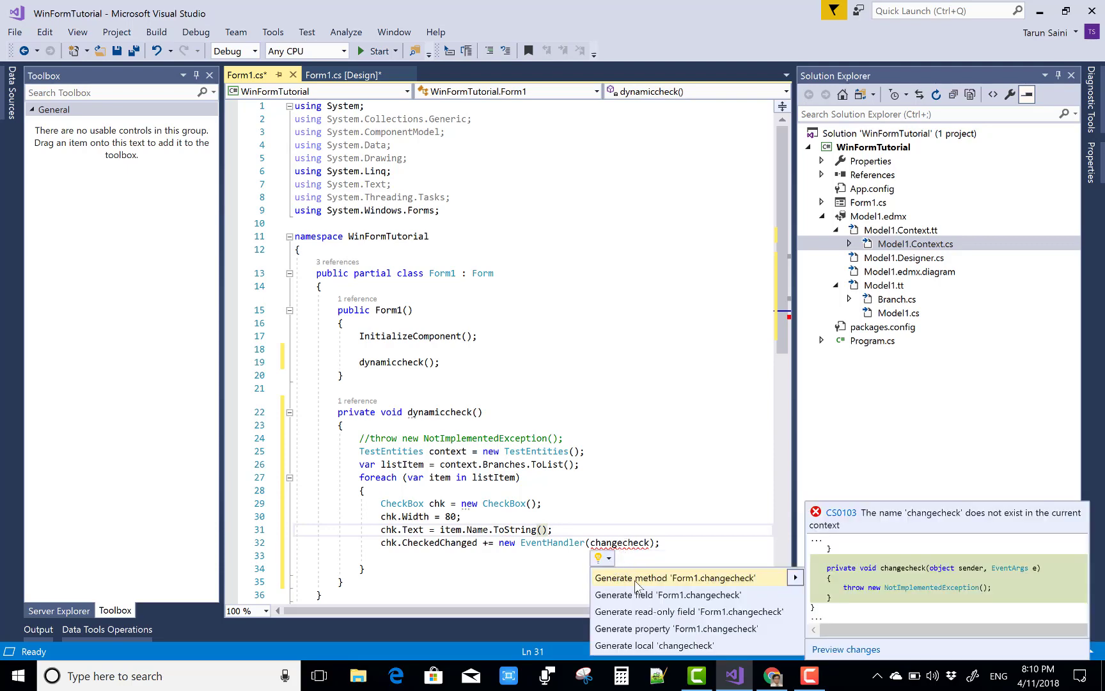
- Generate the changecheck method and add chk to flowLayoutPanel1.Controls inside the loop
{"action": "left_click", "coordinate": [673, 577]}
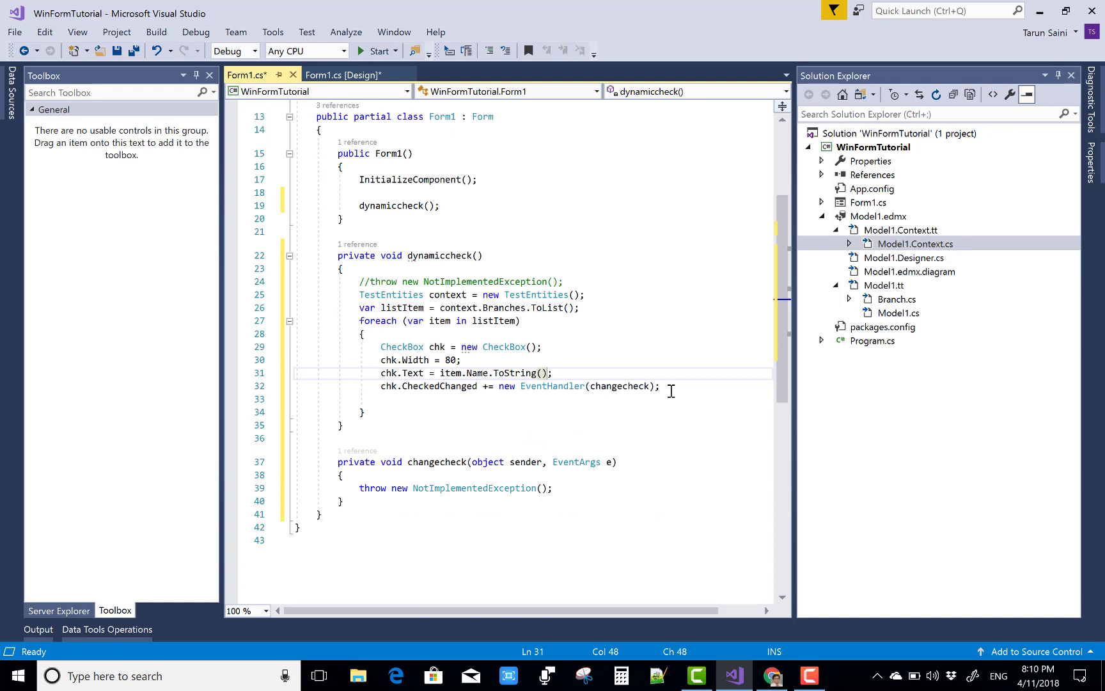
{"action": "type", "text": "flowLayoutPanel1"}
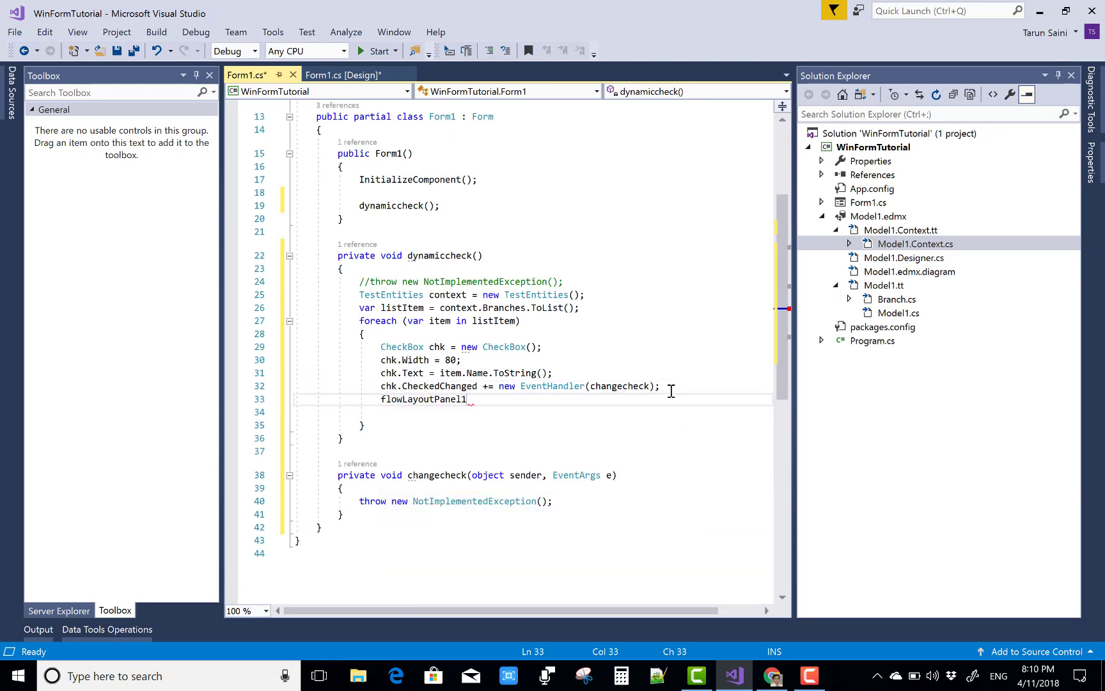
{"action": "type", "text": ".c"}
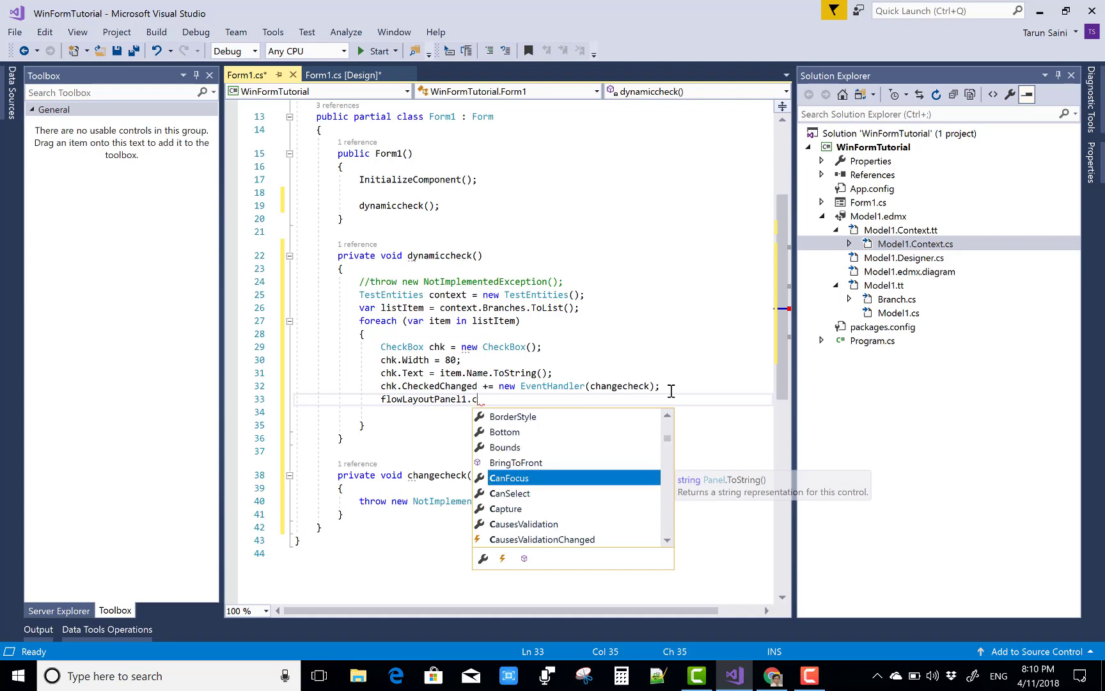
{"action": "type", "text": "hi"}
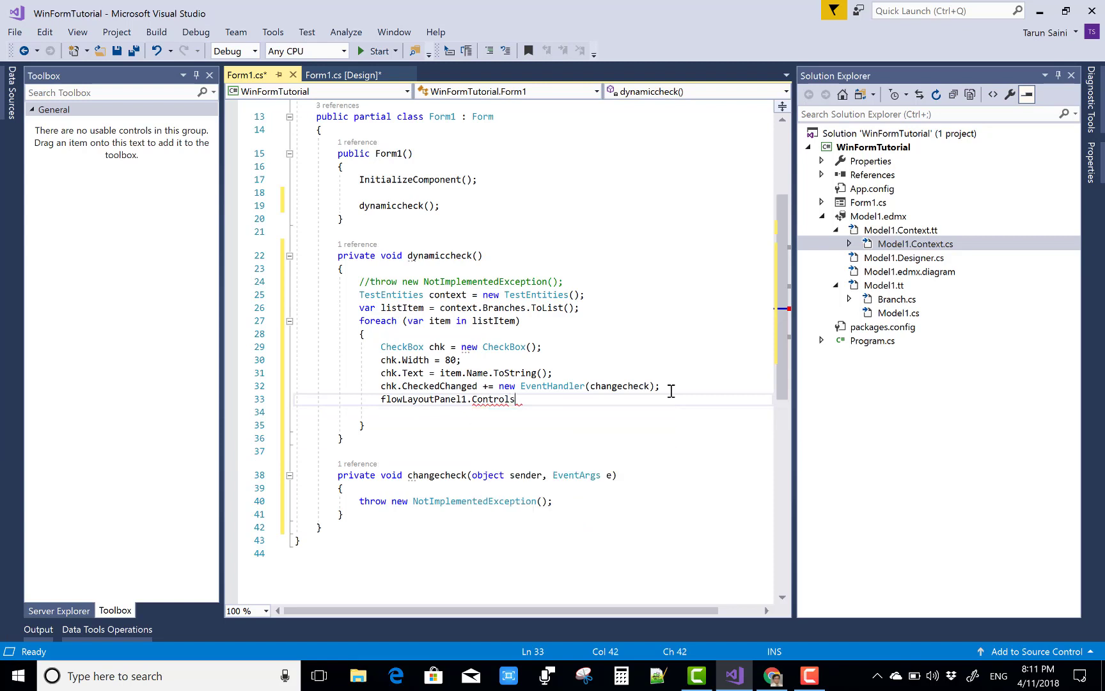
{"action": "type", "text": ".Add"}
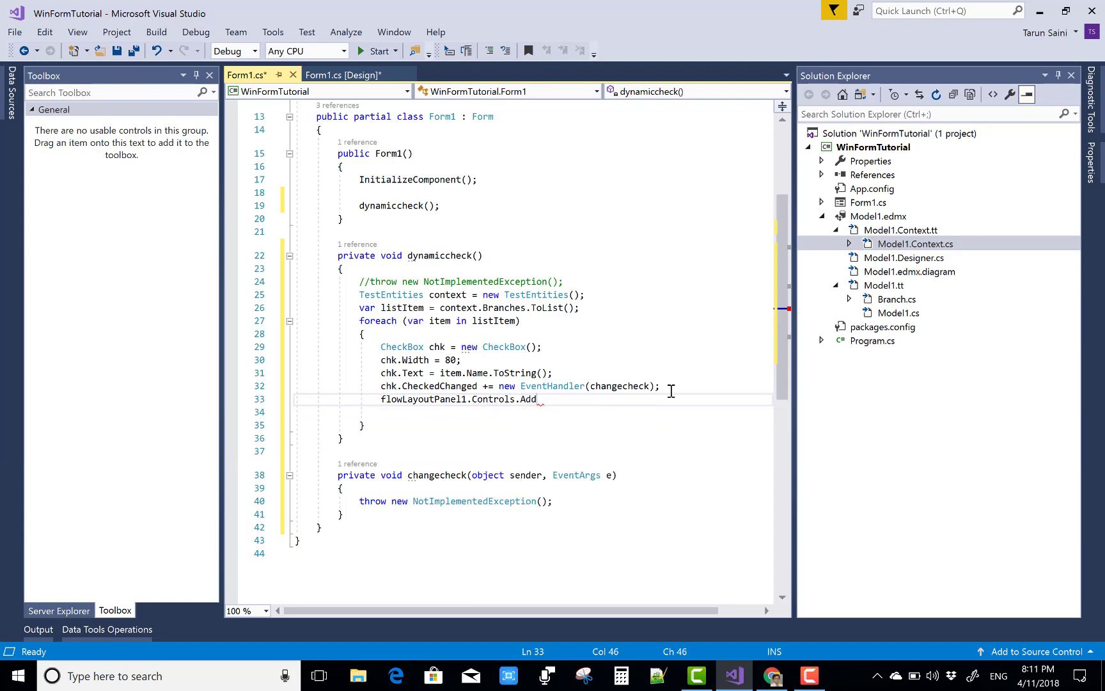
{"action": "type", "text": "()"}
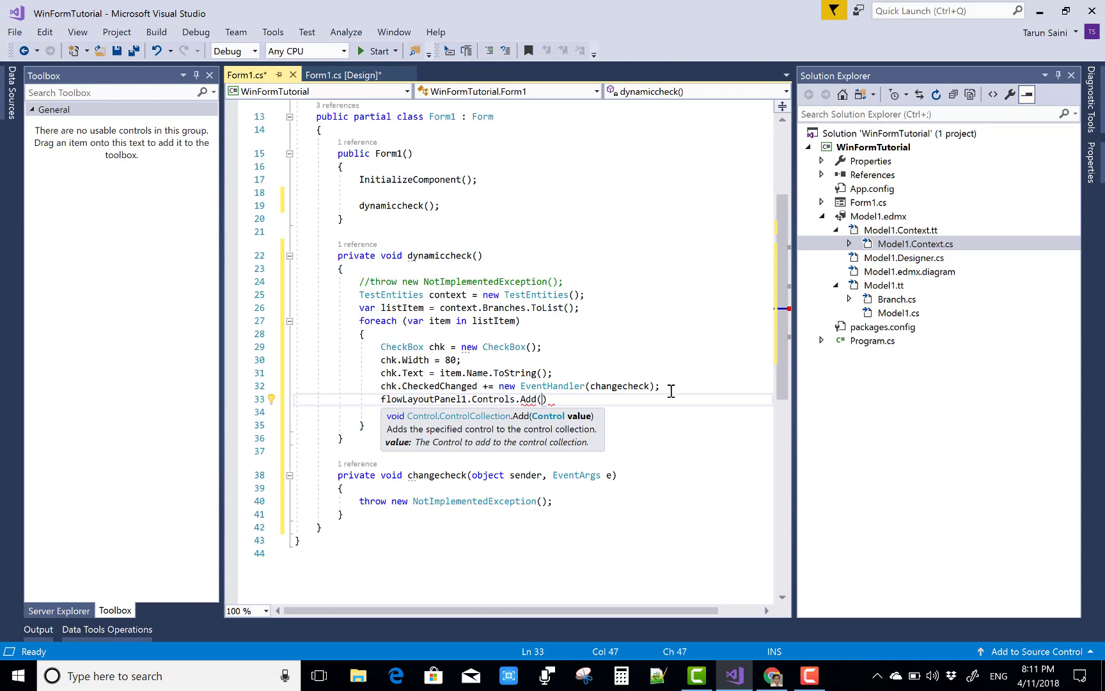
{"action": "type", "text": "chk"}
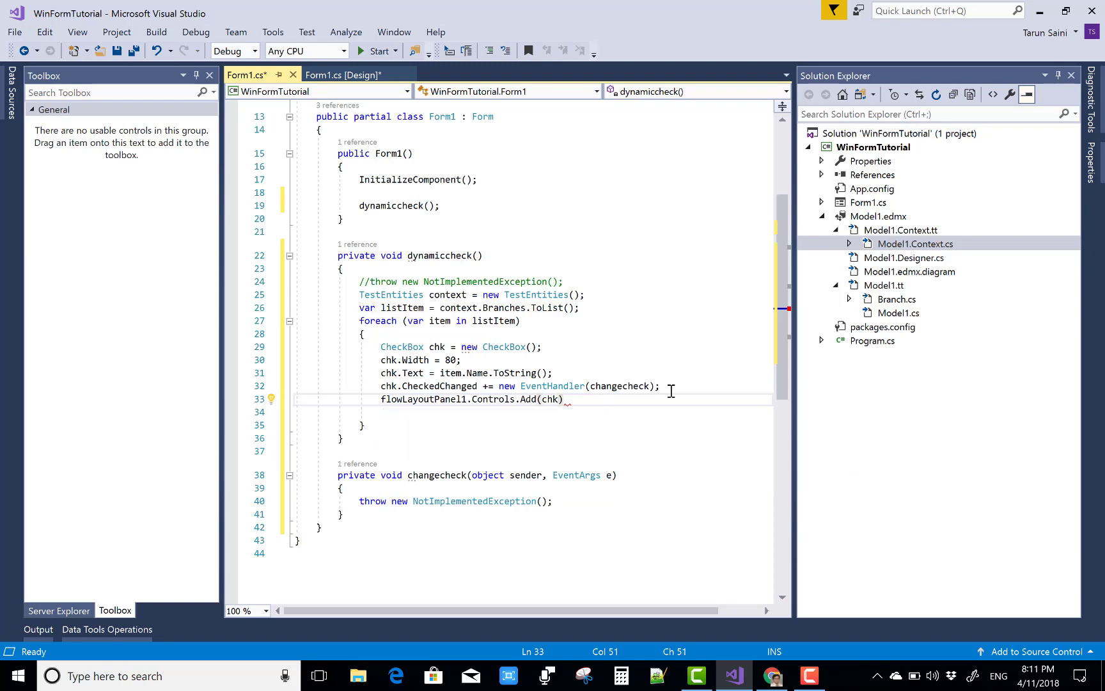
{"action": "type", "text": ";"}
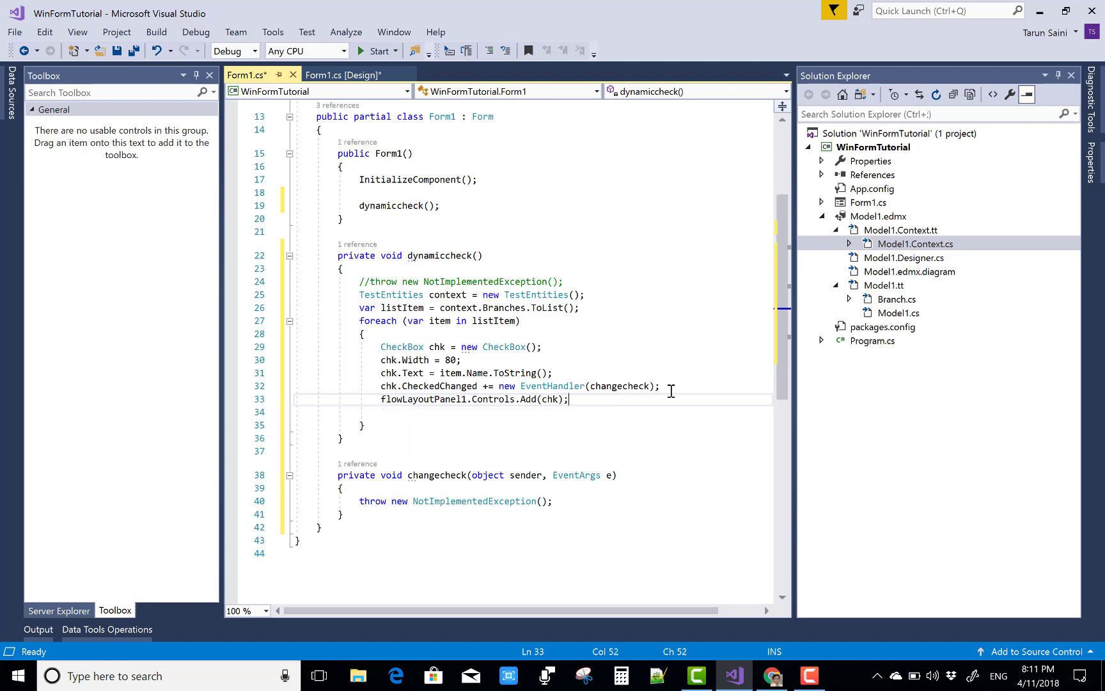
{"action": "mouse_move", "coordinate": [605, 409]}
{"action": "type", "text": "//"}
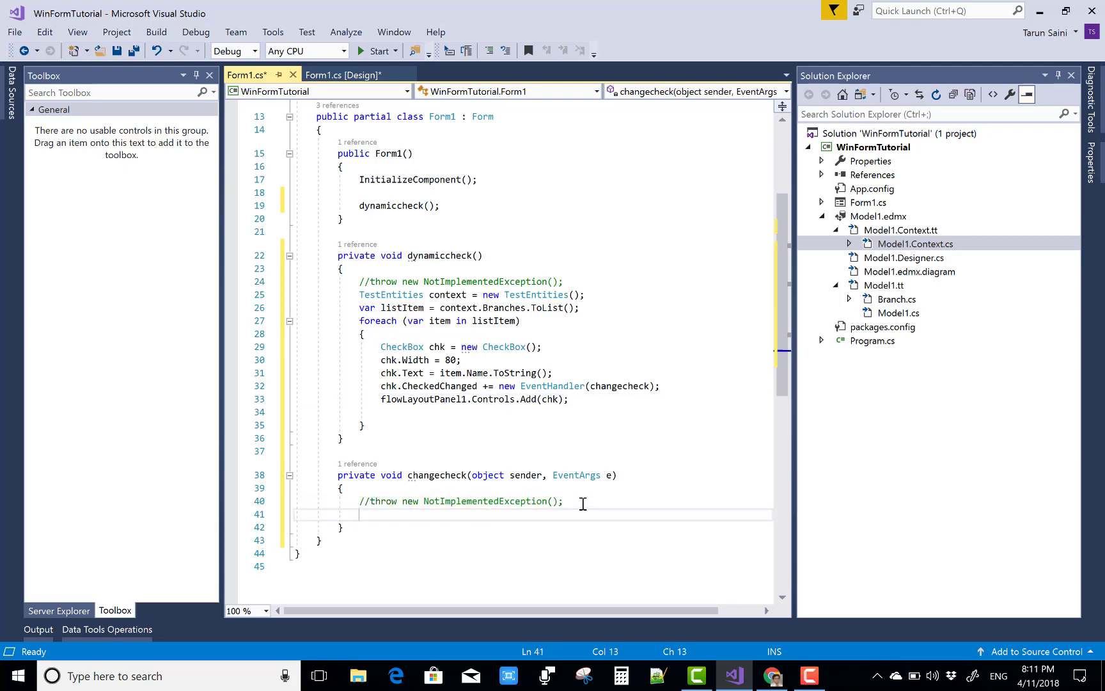
- In changecheck, cast sender to CheckBox chk and add an if (chk.Checked) block
{"action": "type", "text": "checkbo"}
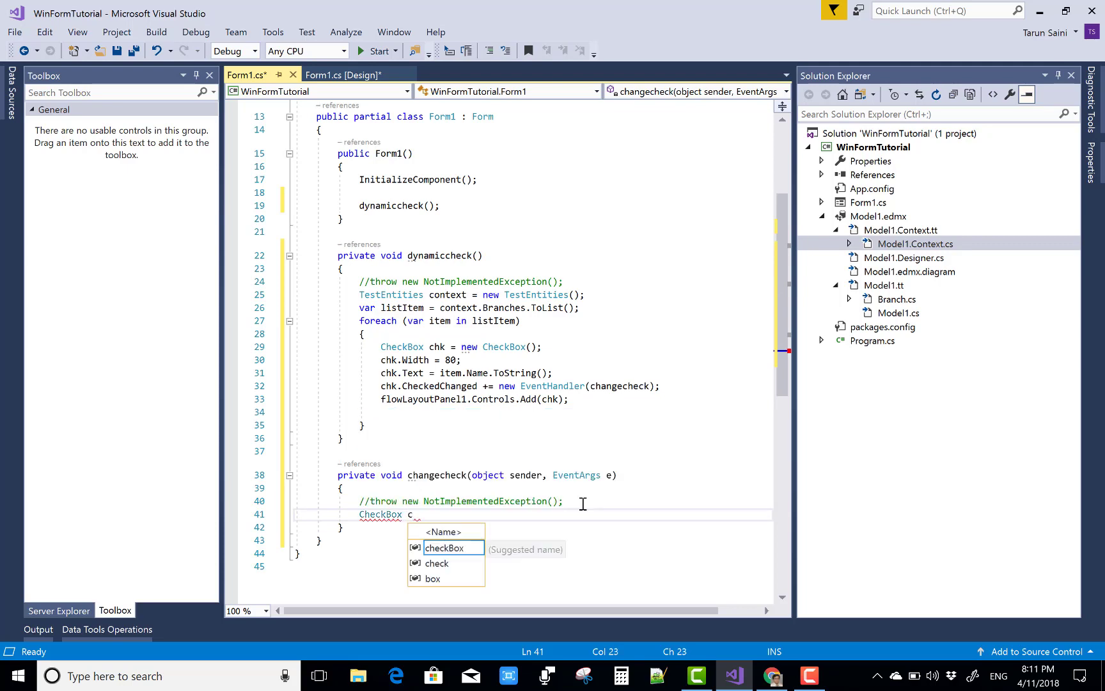
{"action": "type", "text": "hk = _sender as"}
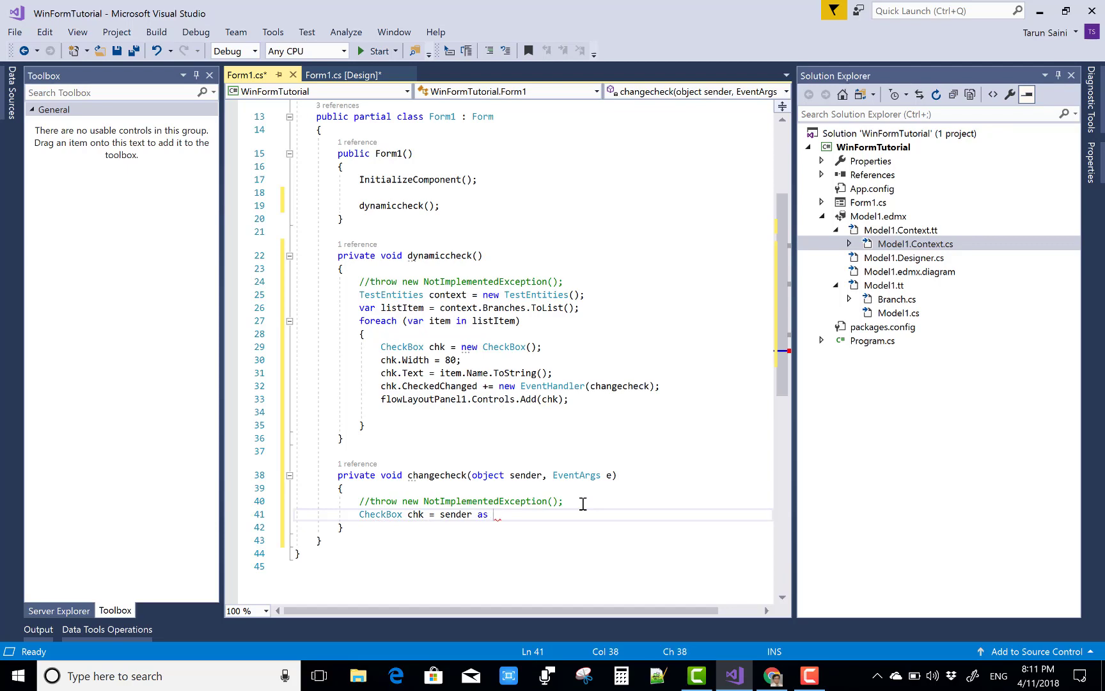
{"action": "type", "text": "checkb"}
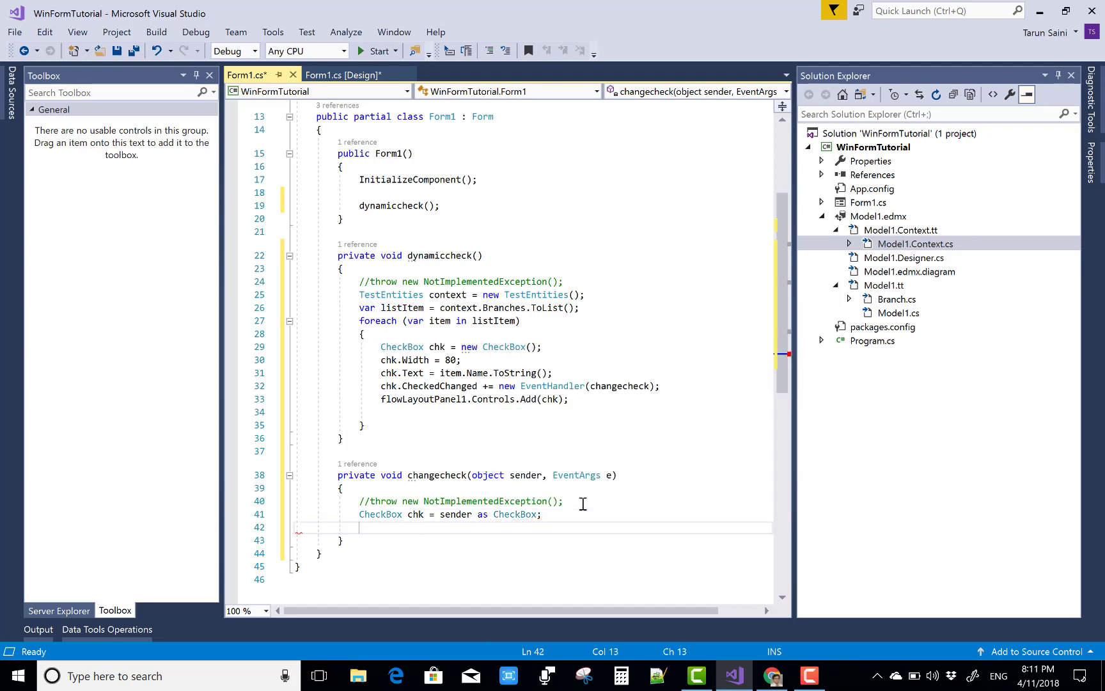
{"action": "type", "text": "if (true)"}
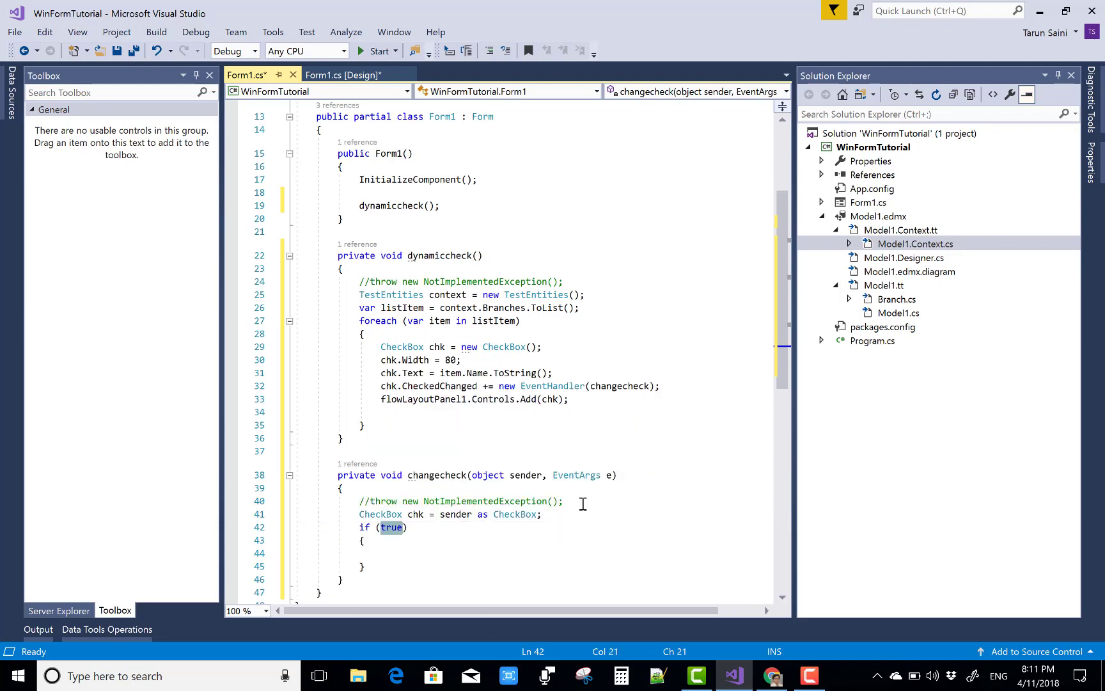
{"action": "type", "text": "chk"}
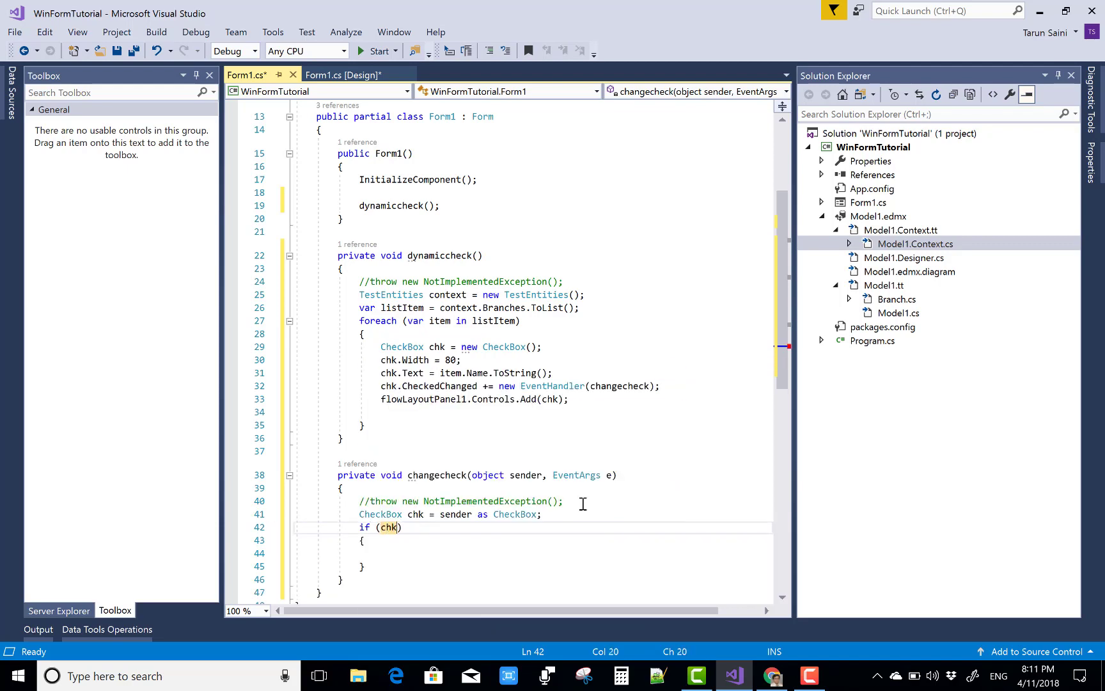
{"action": "type", "text": ".Checked"}
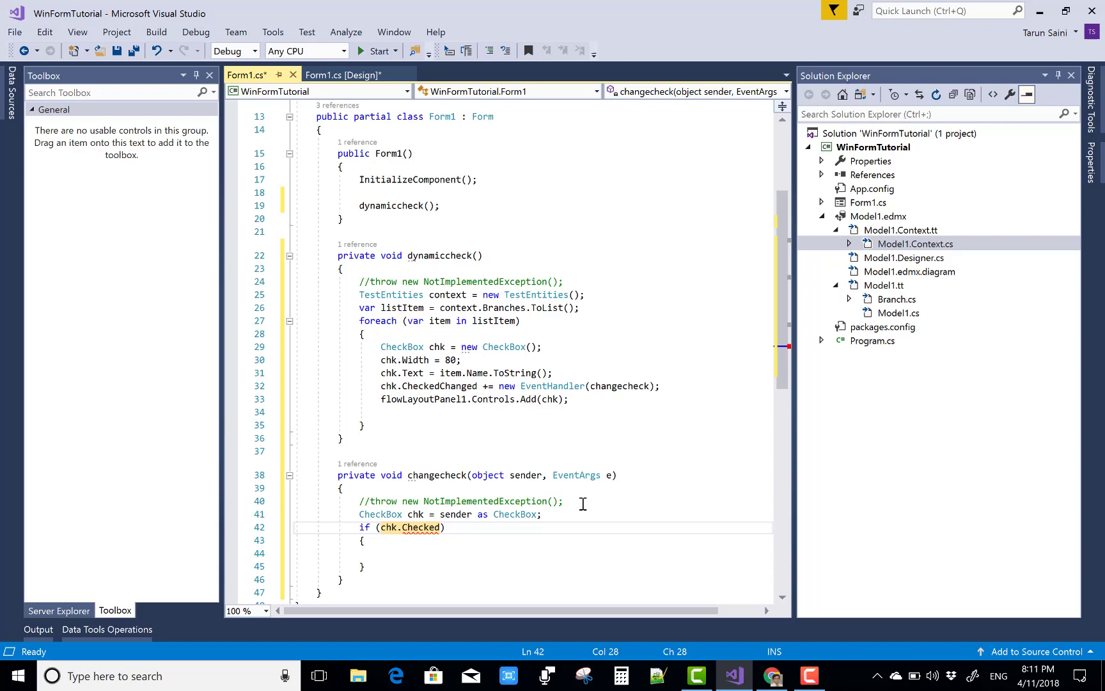
{"action": "left_click", "coordinate": [381, 552]}
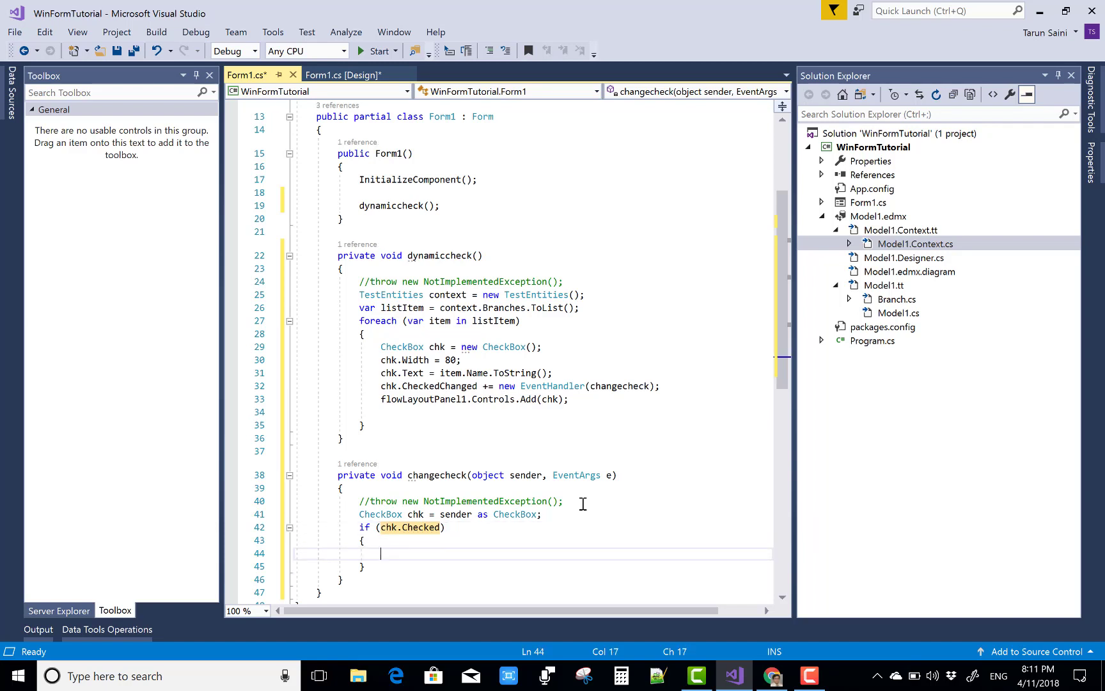
- Inside the if, show MessageBox.Show("currently checked item " + chk.Text);
{"action": "type", "text": "messageBox.Show("}
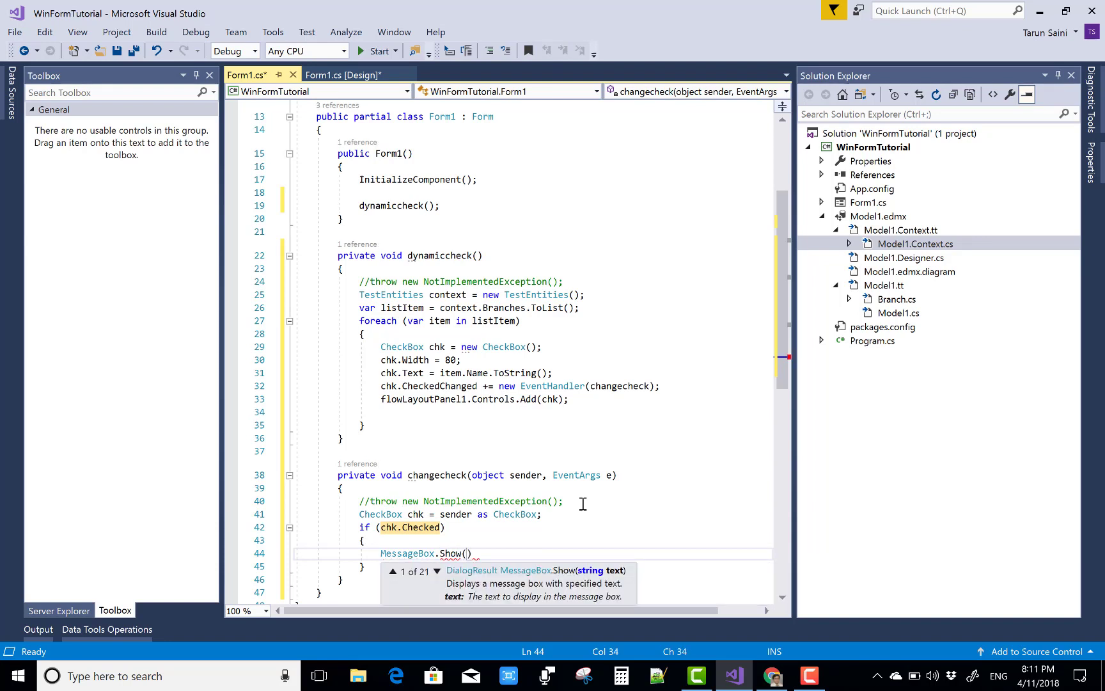
{"action": "type", "text": "curren\""}
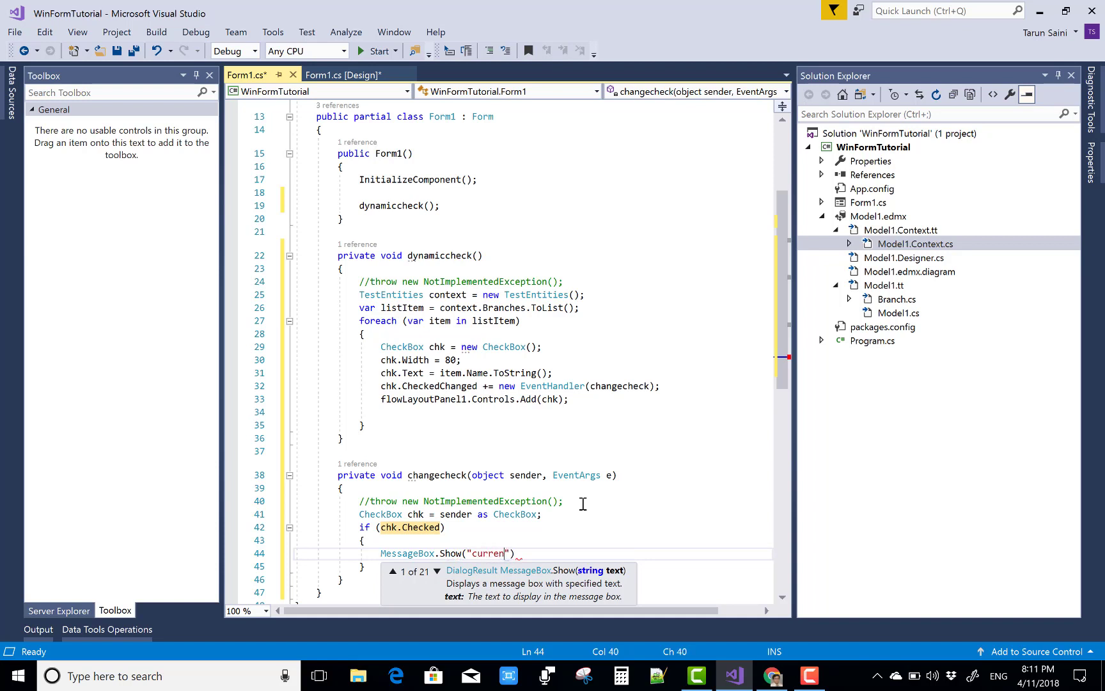
{"action": "type", "text": "tly checked item"}
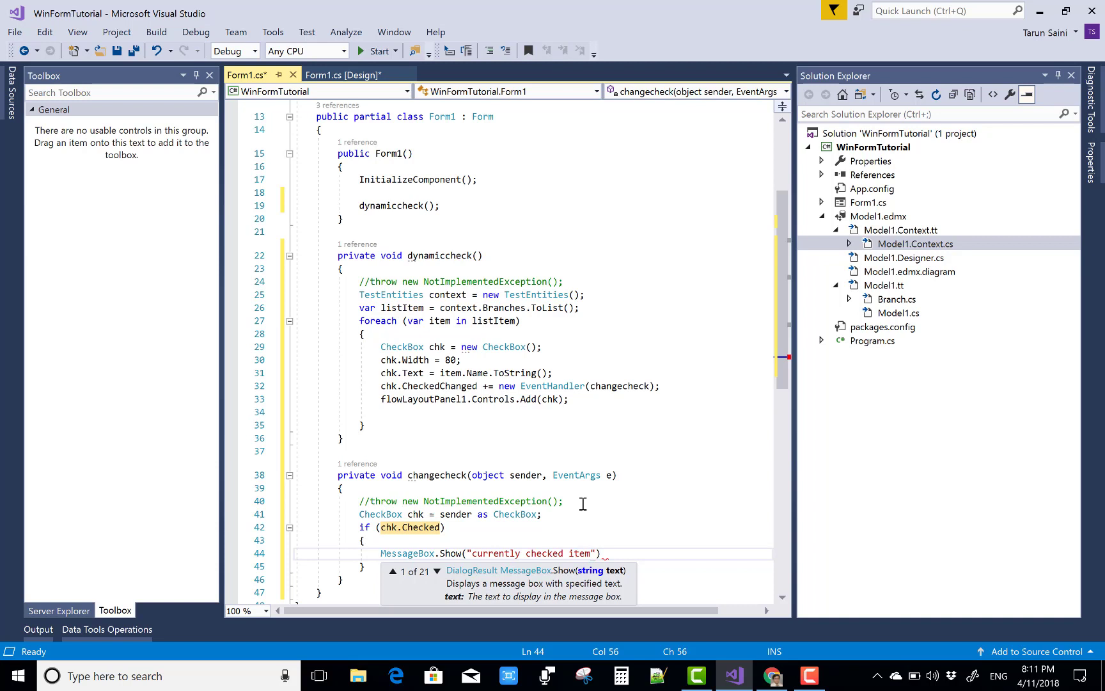
{"action": "type", "text": "+)"}
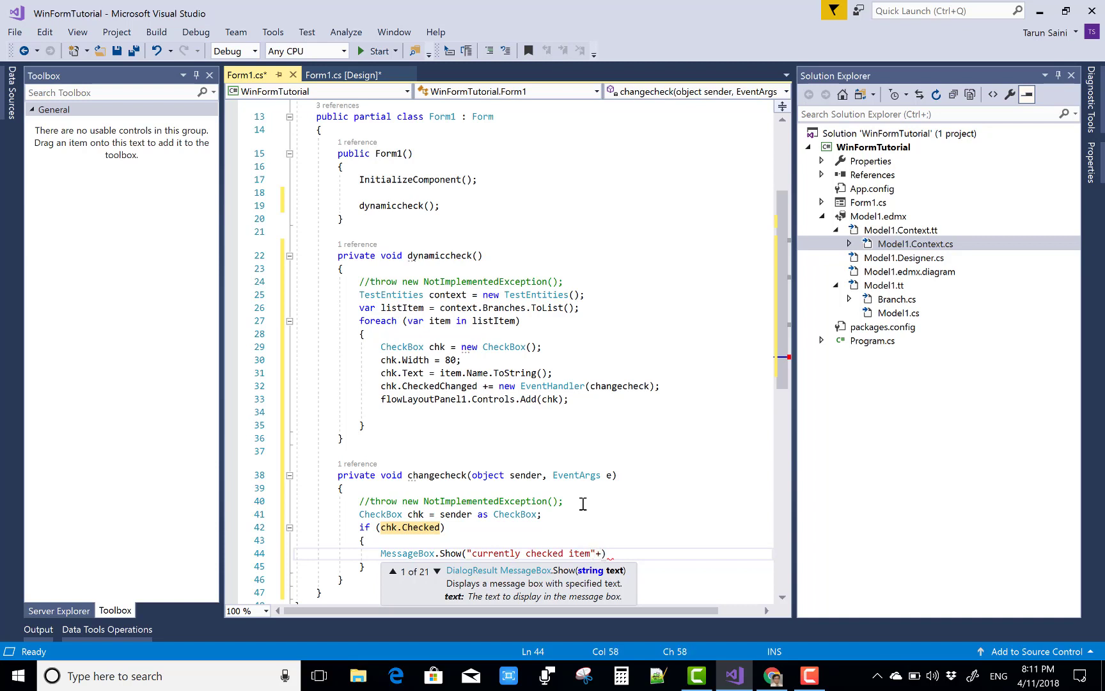
{"action": "key", "text": "Backspace"}
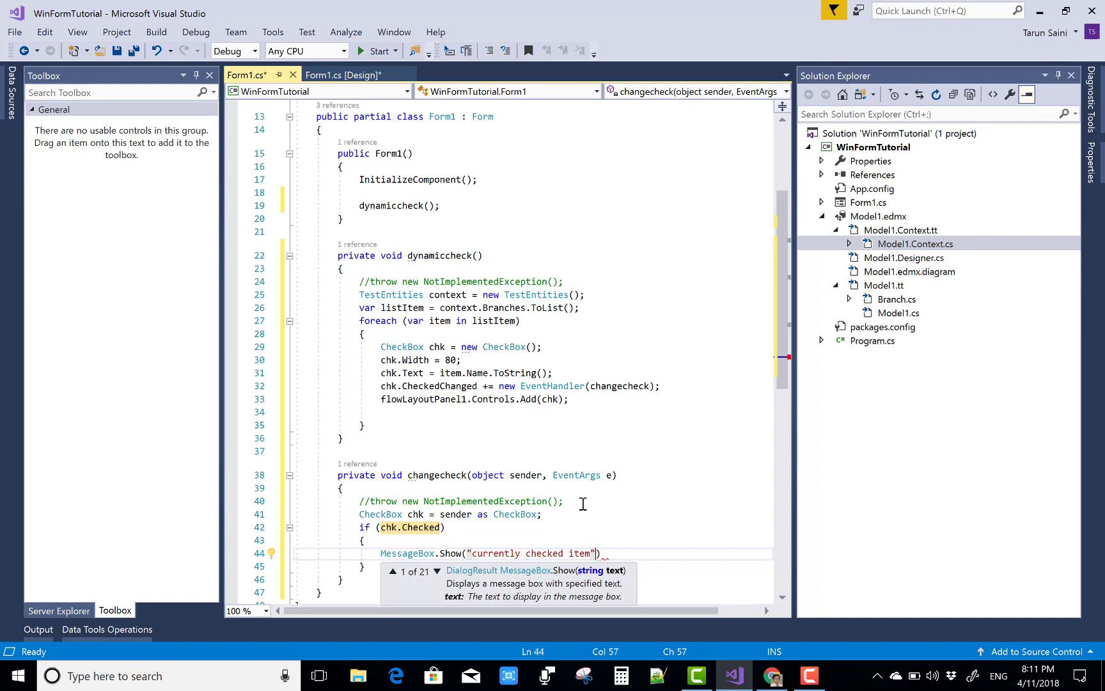
{"action": "type", "text": "\" \""}
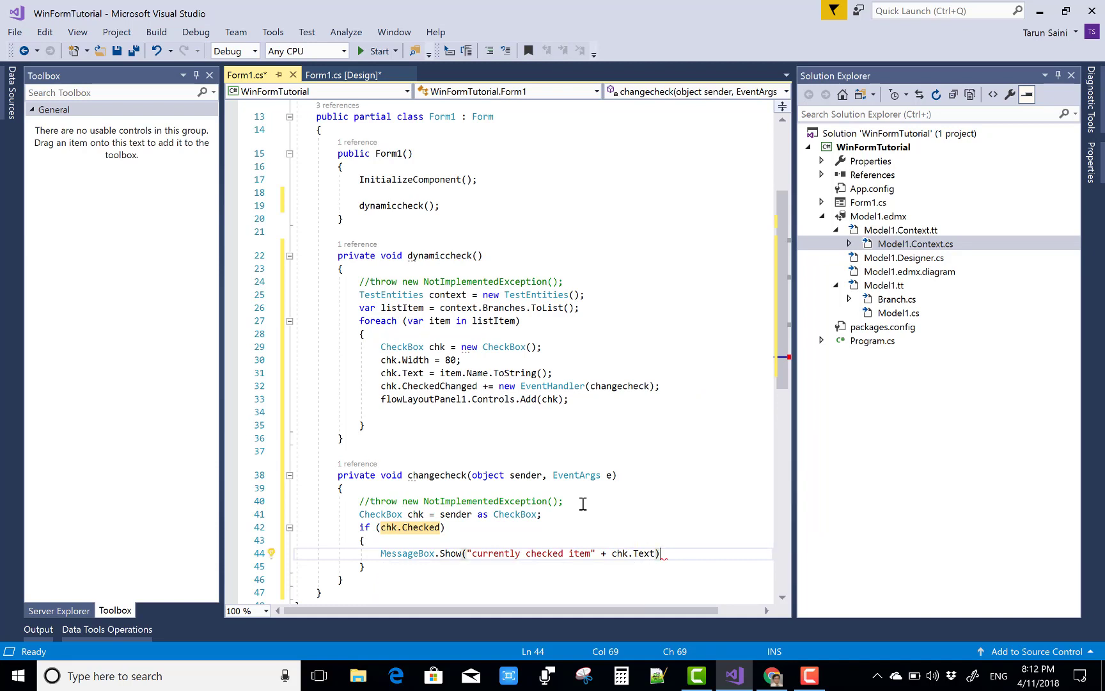
{"action": "type", "text": ";"}
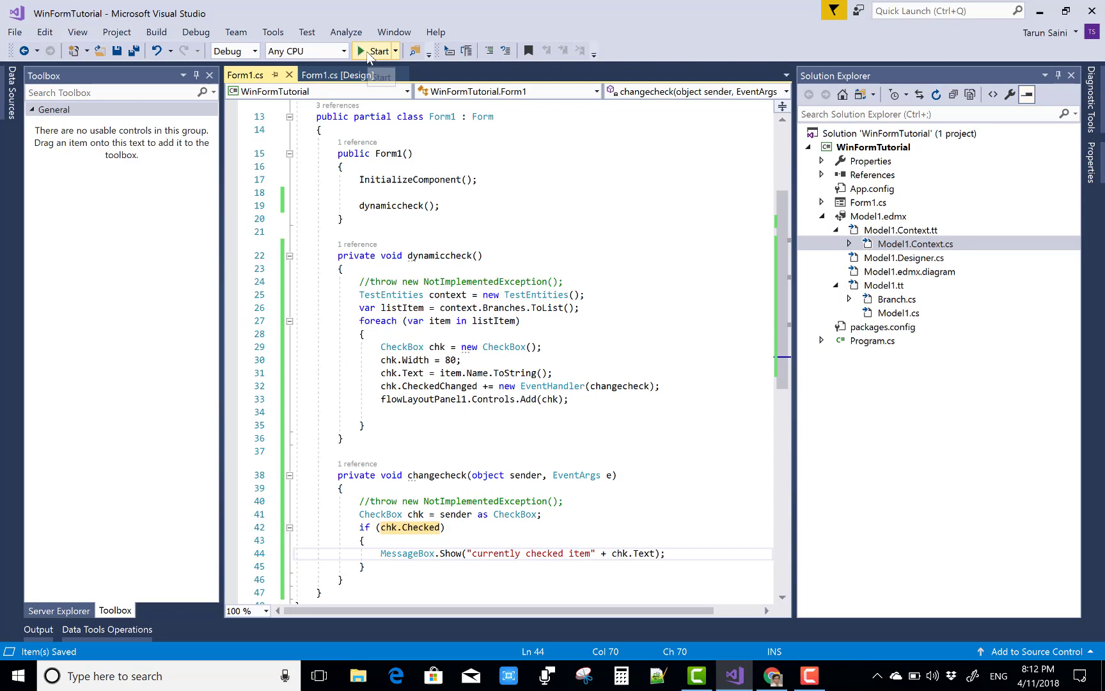
- Run the application so the form shows checkboxes CS, IT, EL and EF
{"action": "left_click", "coordinate": [377, 51]}
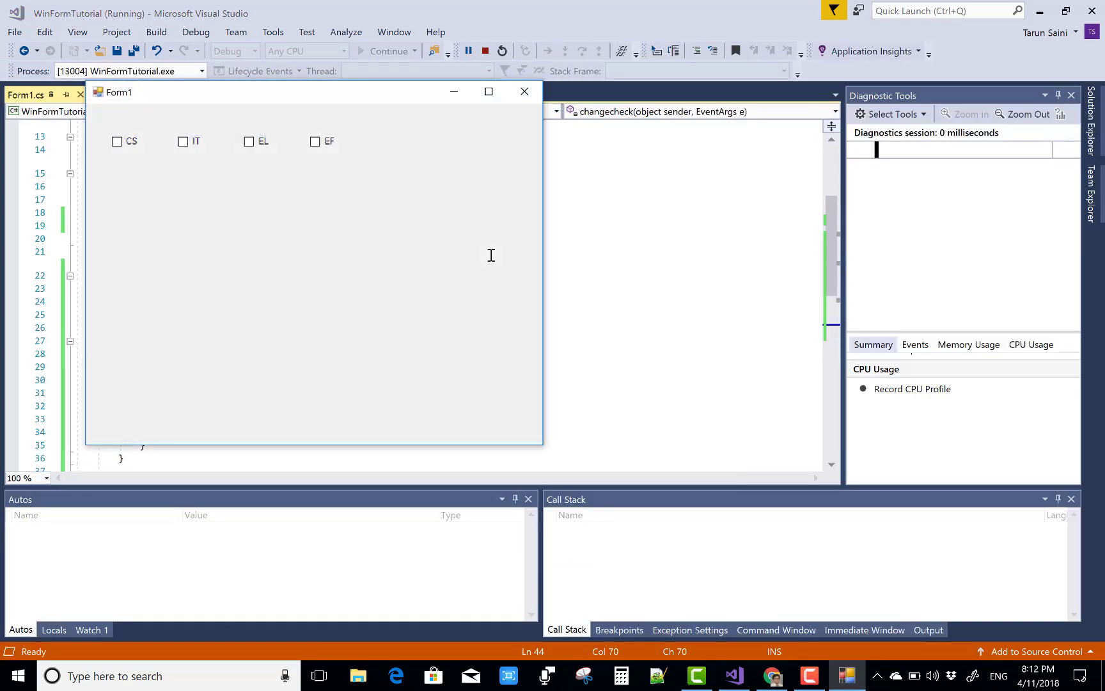